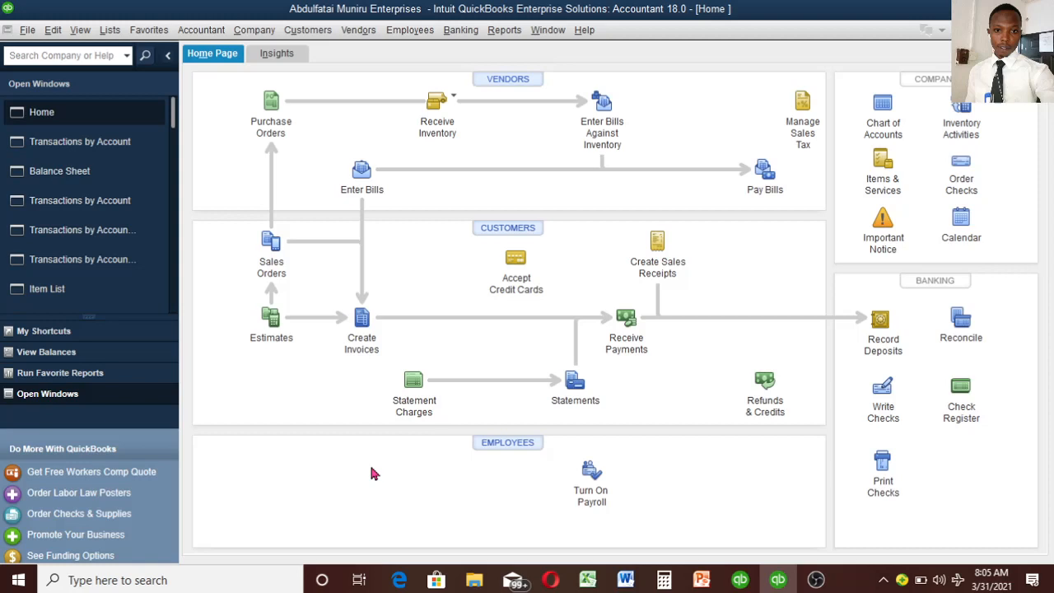
pyautogui.moveTo(428, 242)
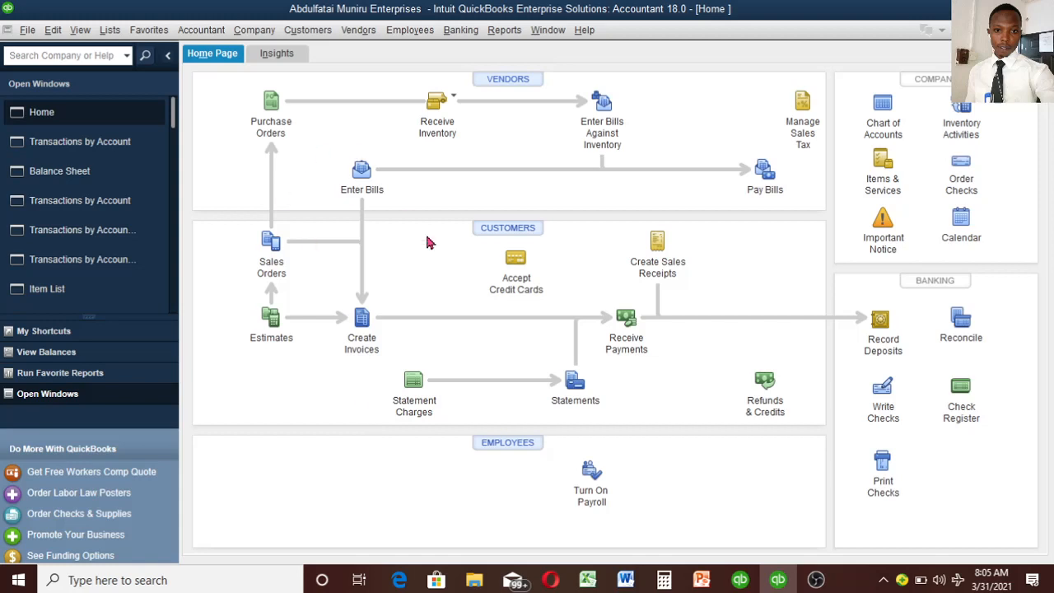
pyautogui.moveTo(443, 283)
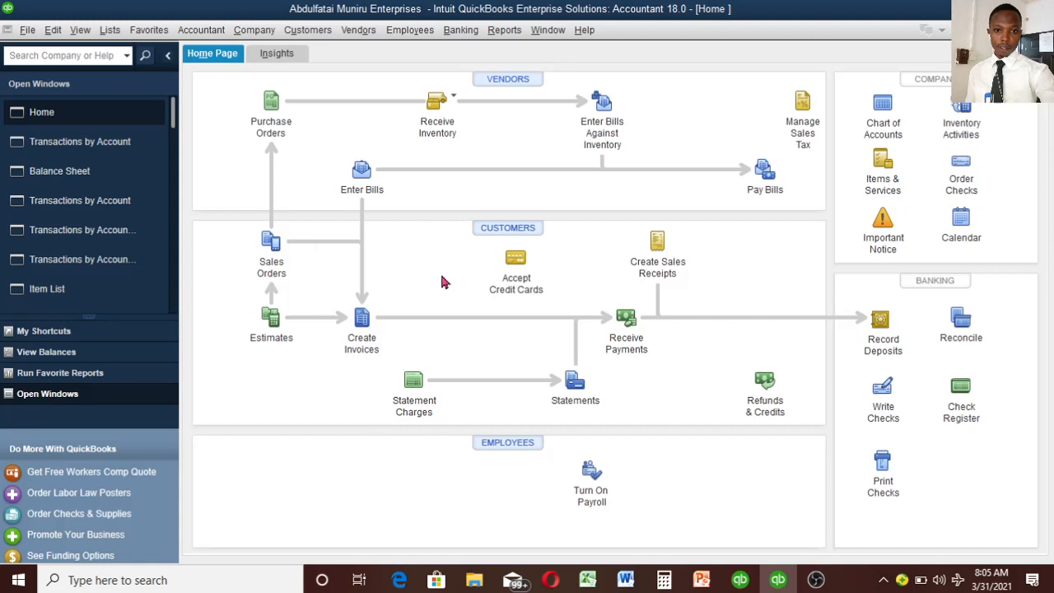
pyautogui.moveTo(305, 190)
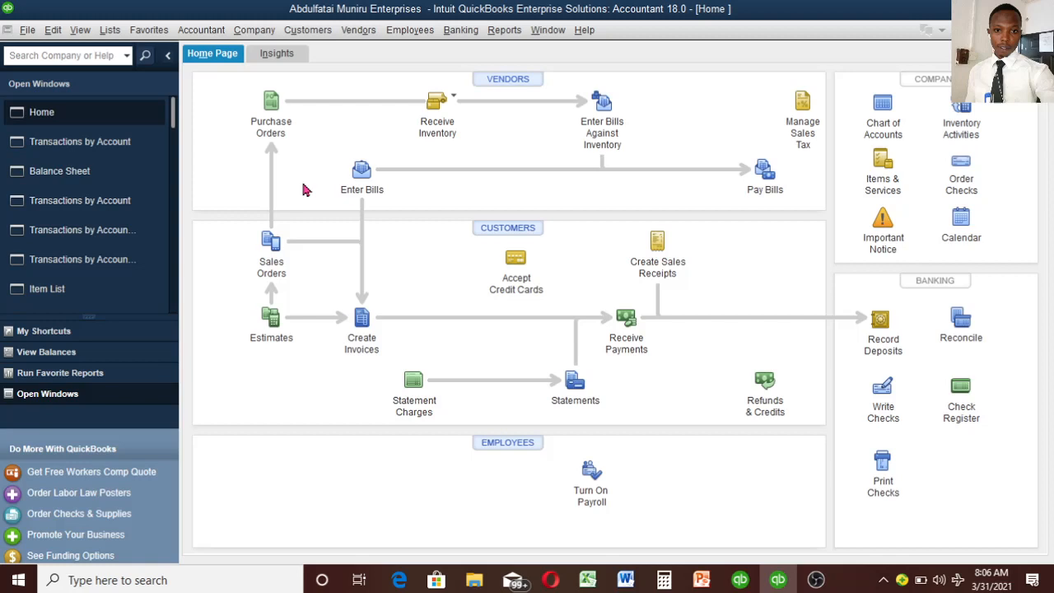
pyautogui.moveTo(380, 187)
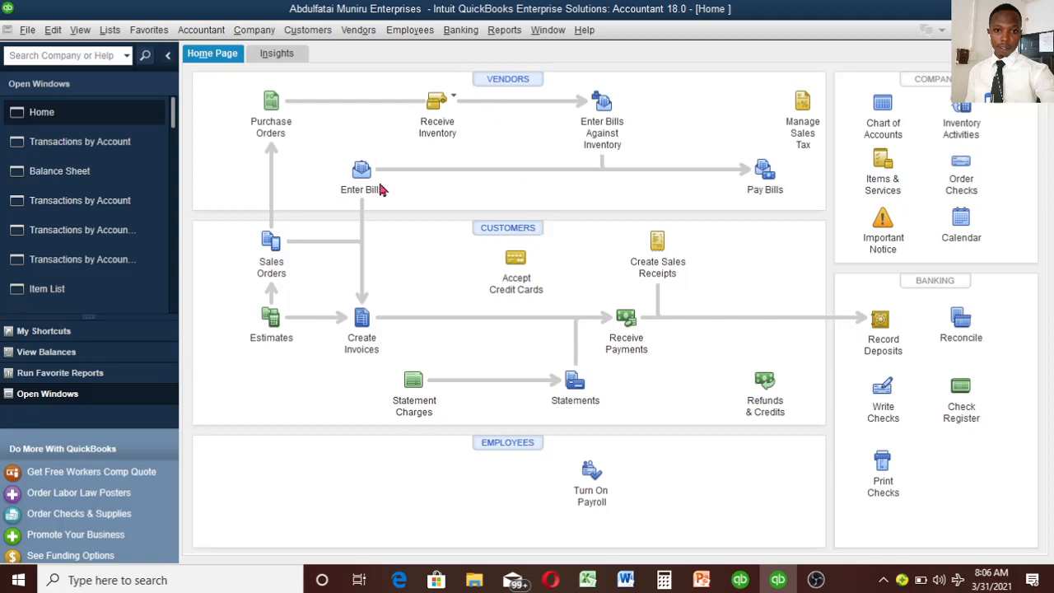
pyautogui.moveTo(352, 278)
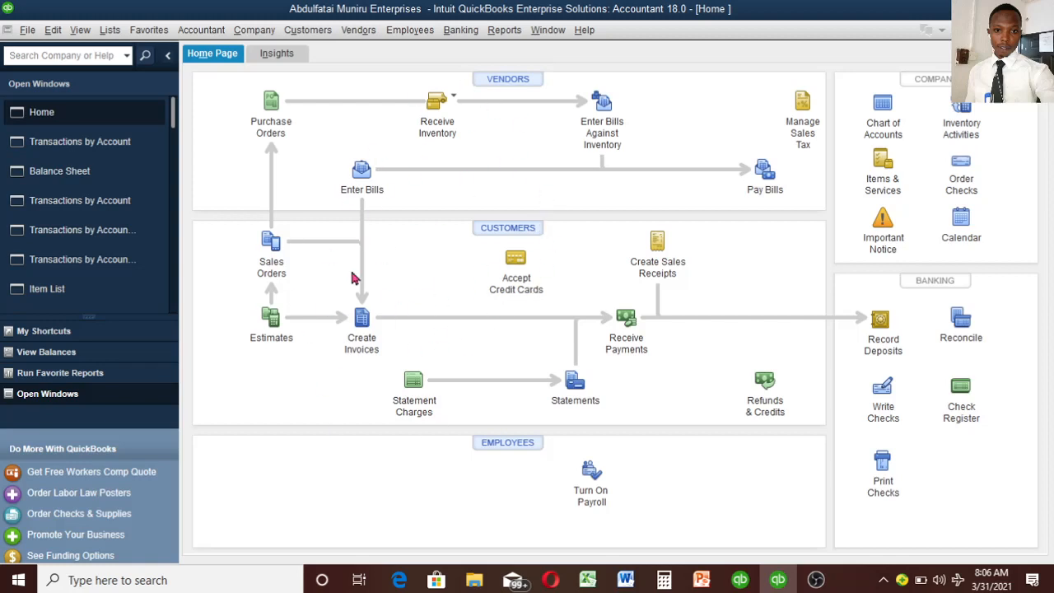
pyautogui.moveTo(311, 432)
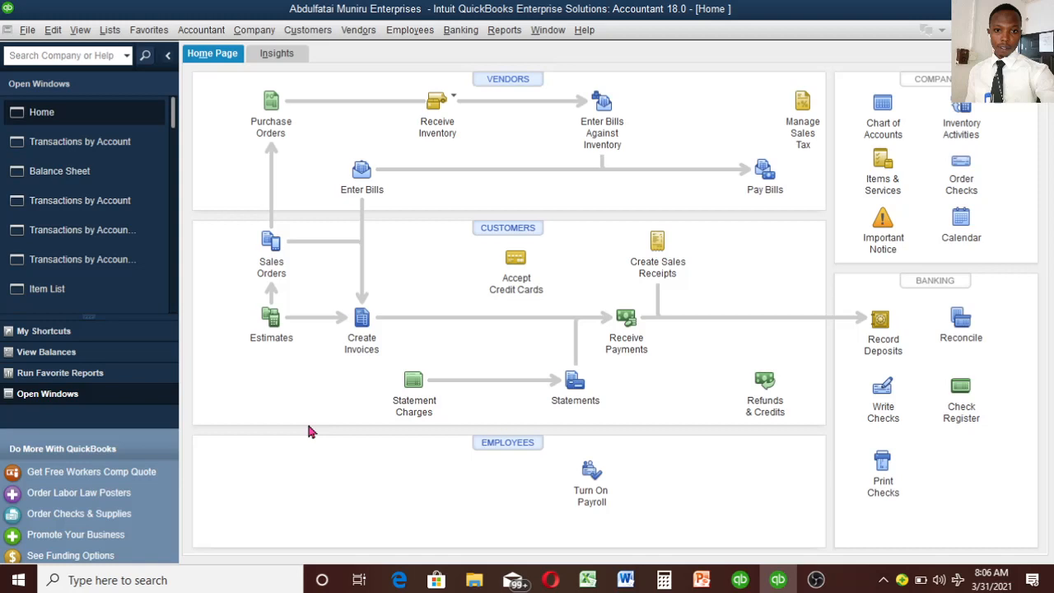
pyautogui.moveTo(428, 156)
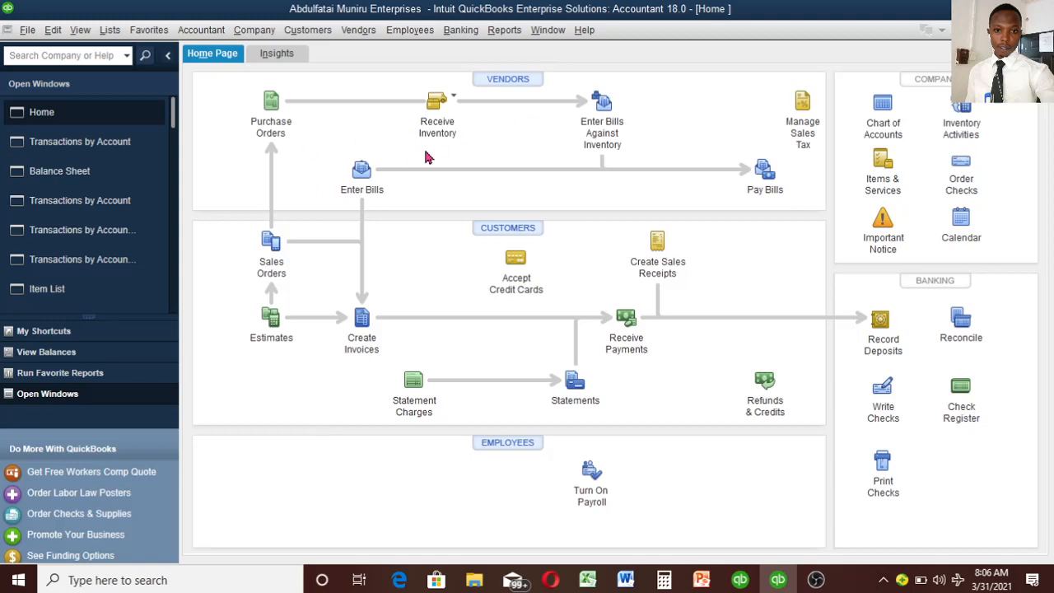
pyautogui.moveTo(454, 97)
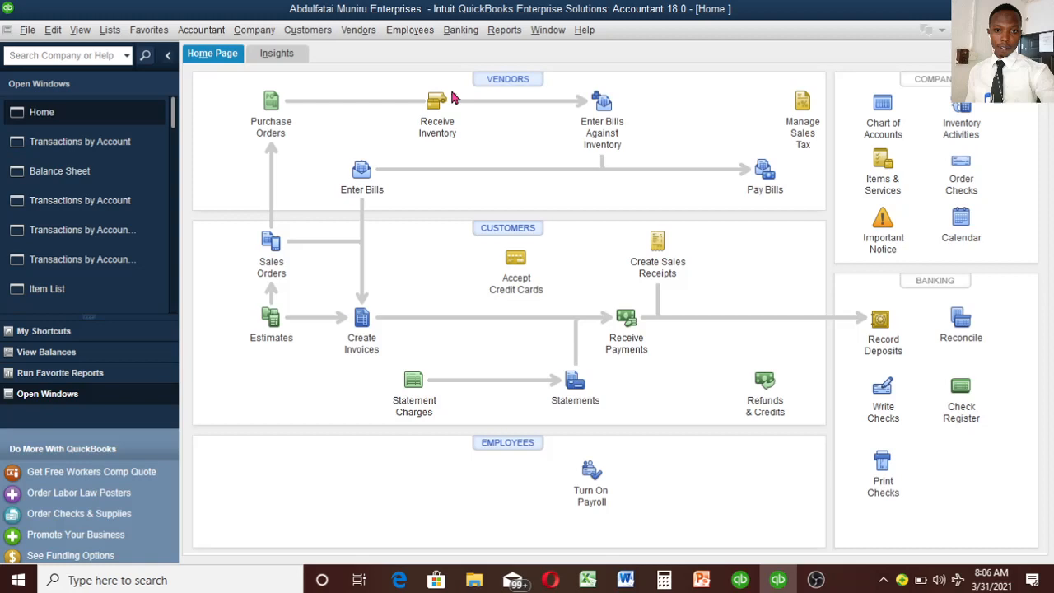
pyautogui.moveTo(480, 156)
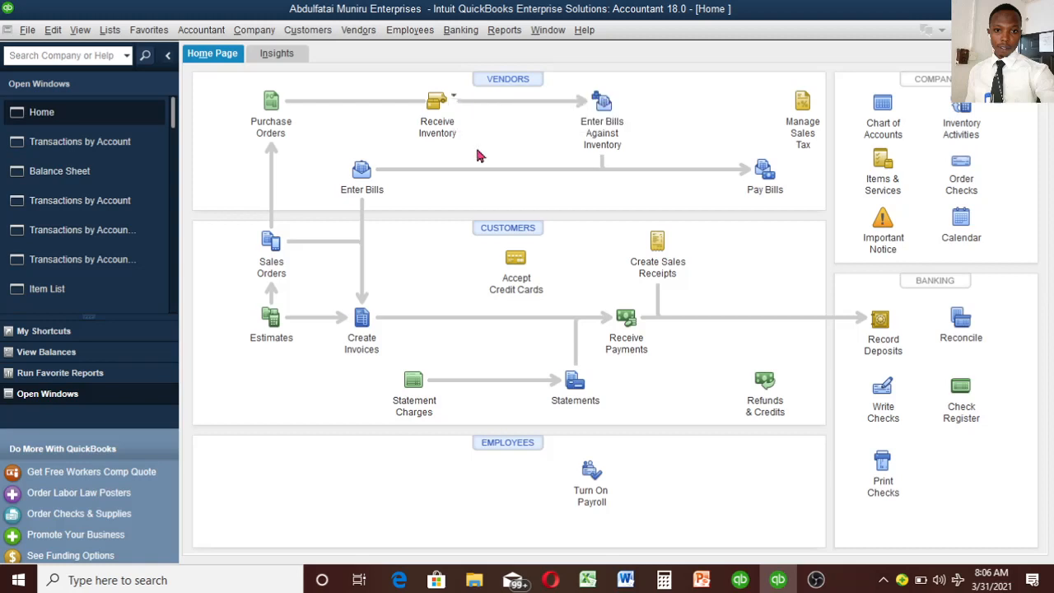
pyautogui.moveTo(589, 185)
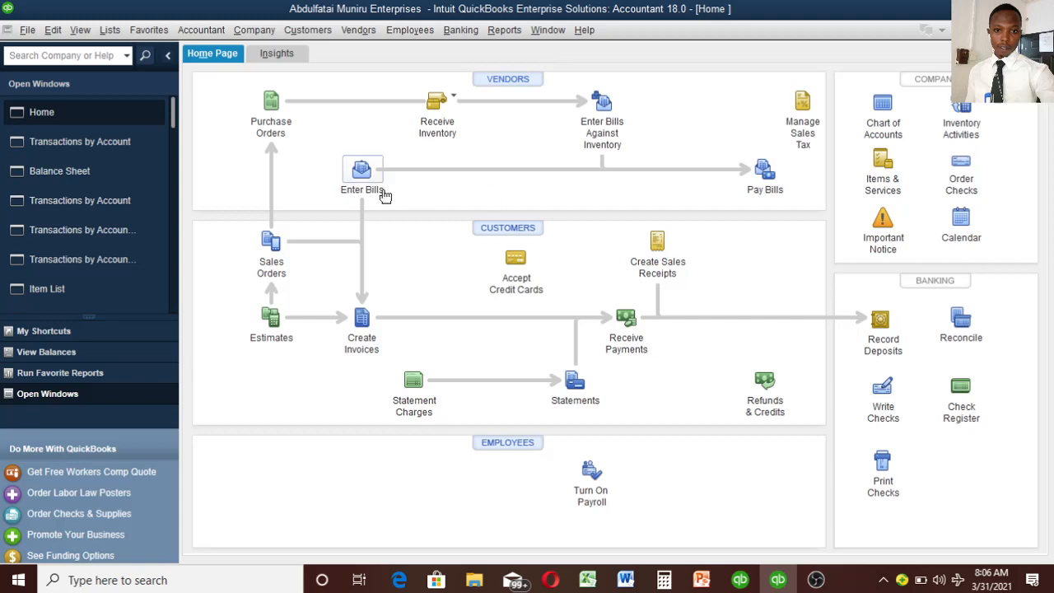
pyautogui.moveTo(403, 256)
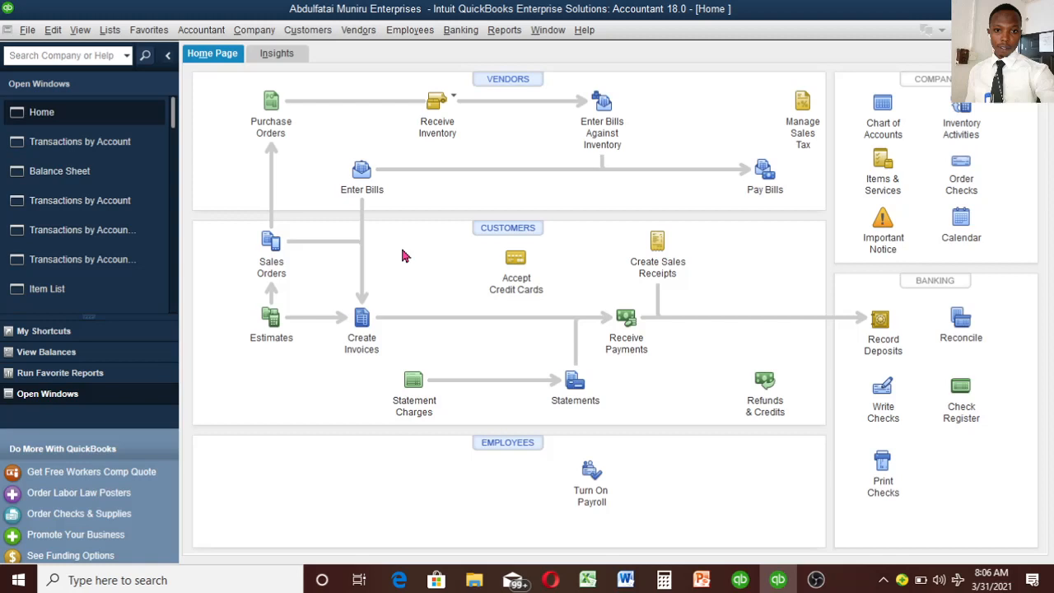
pyautogui.moveTo(420, 345)
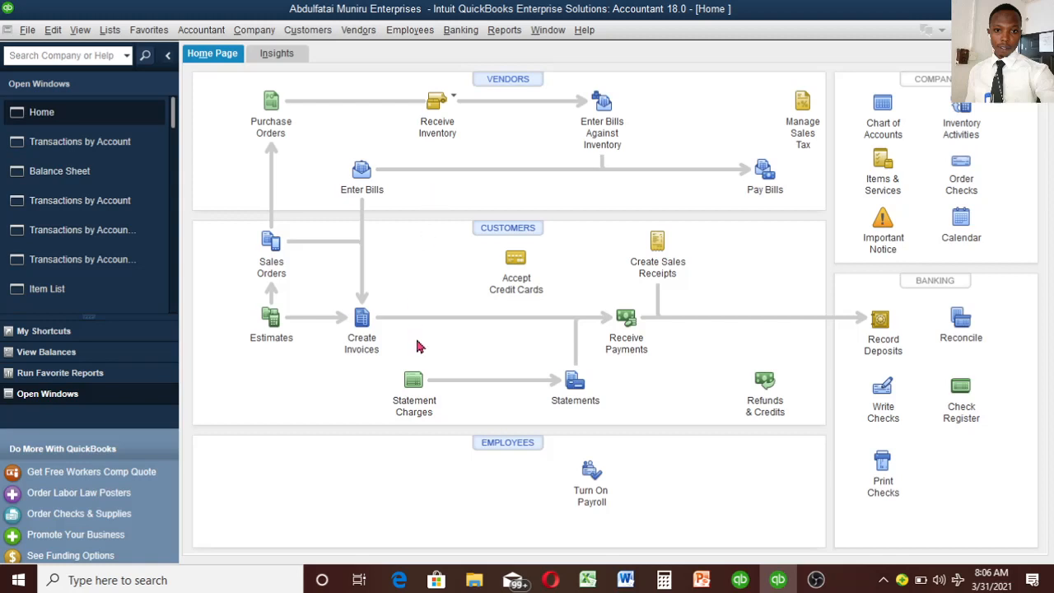
pyautogui.moveTo(360, 320)
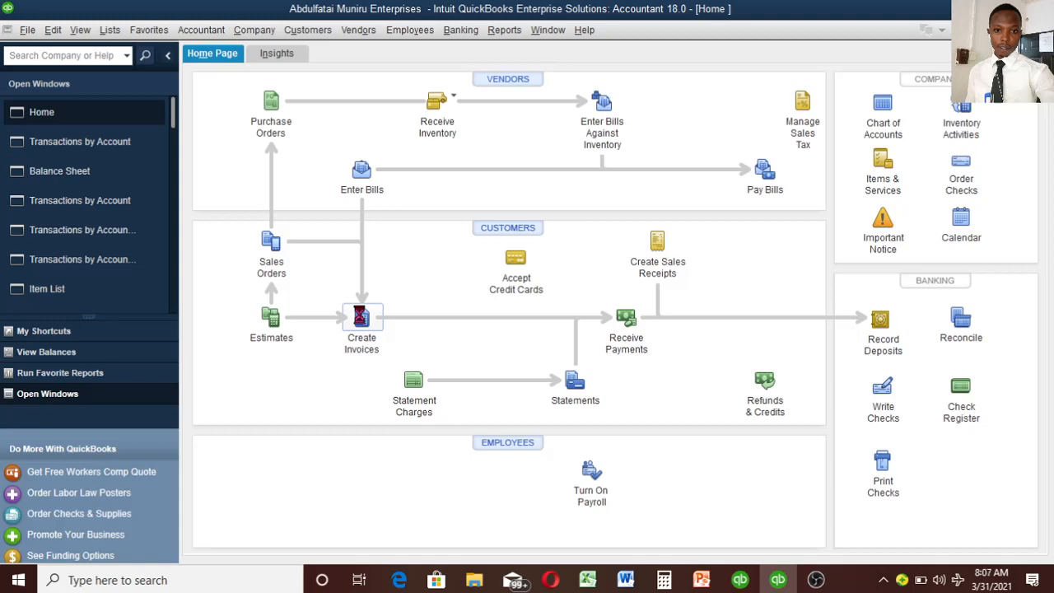
# - Bring up blank invoice 005 dated 03/31/2021 from Create Invoices on the Home page
pyautogui.click(361, 321)
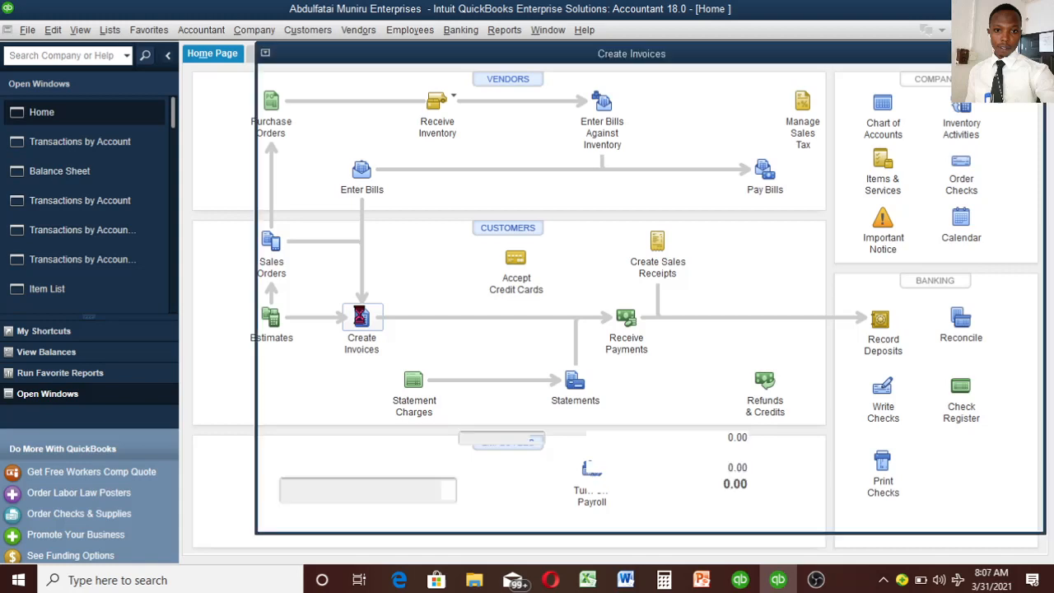
pyautogui.click(361, 321)
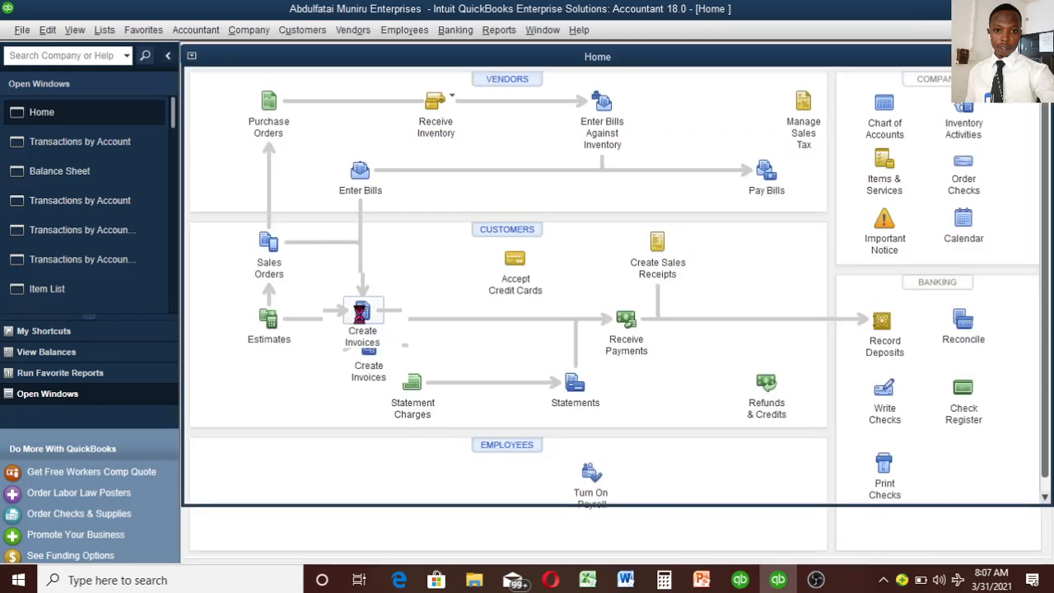
pyautogui.click(362, 317)
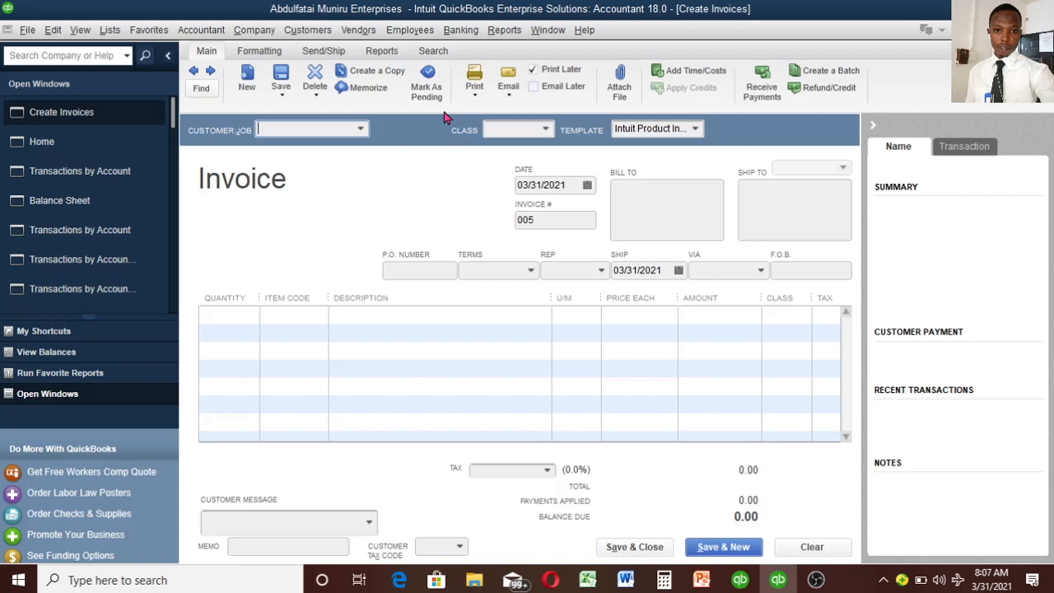
pyautogui.moveTo(329, 190)
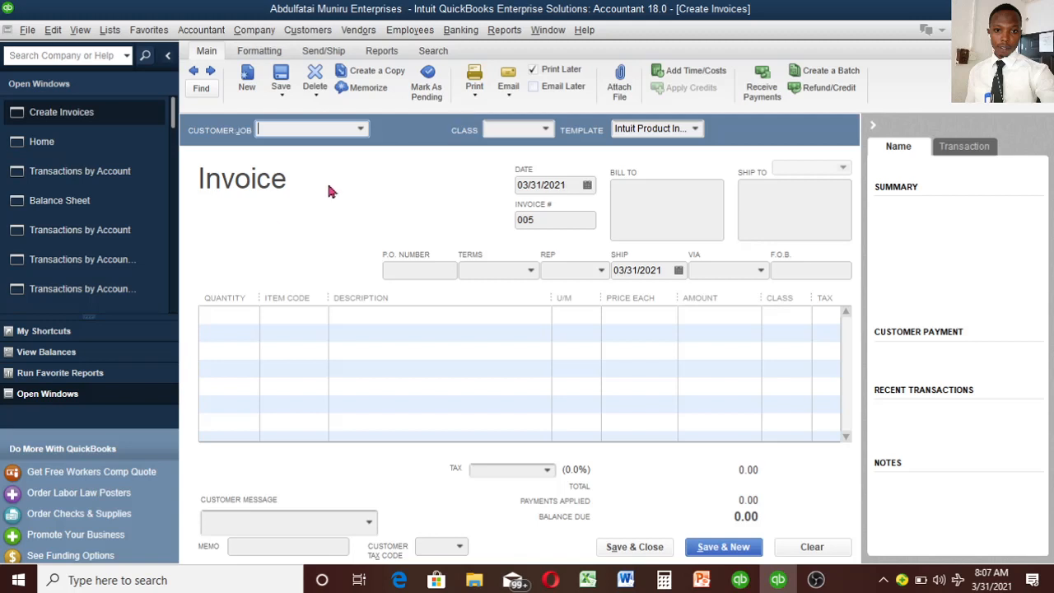
# - Choose Yakson as customer, auto-filling Abuja class, addresses, 2% 10 Net 30 terms and VAT
pyautogui.click(359, 128)
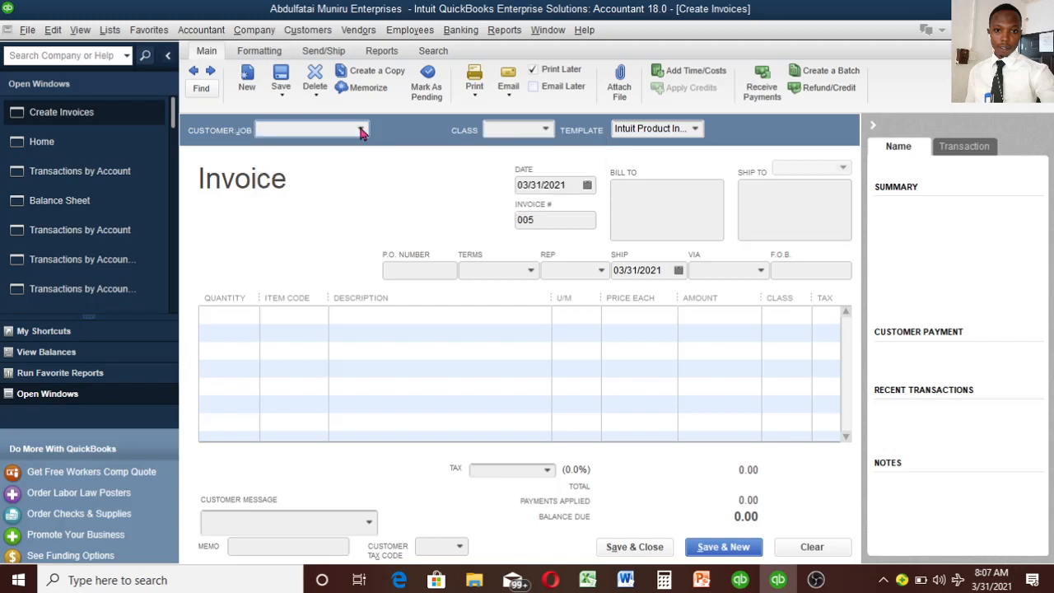
pyautogui.click(358, 129)
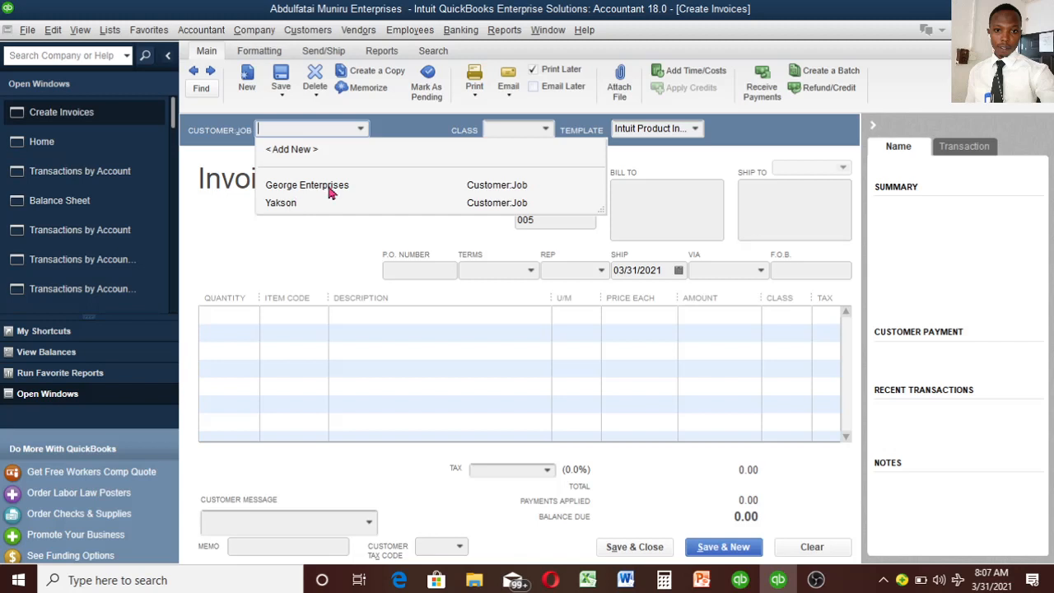
pyautogui.moveTo(292, 207)
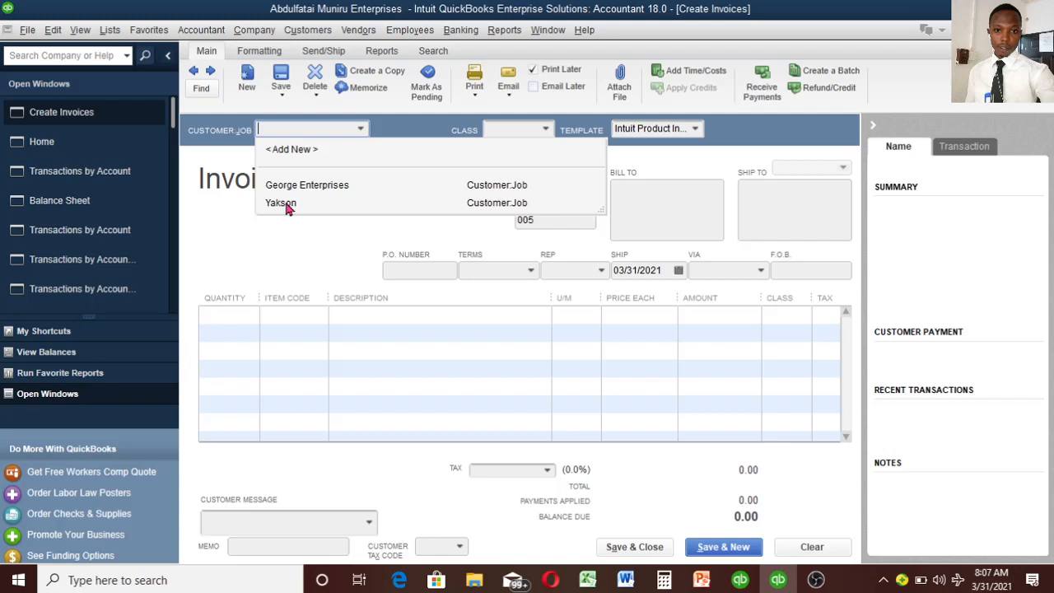
pyautogui.click(280, 202)
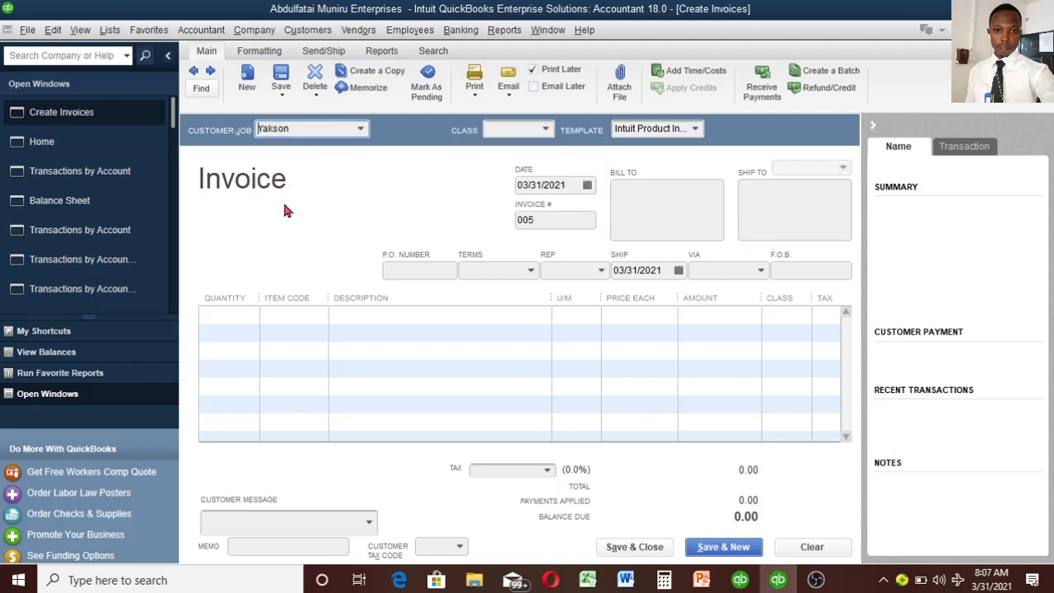
pyautogui.click(311, 129)
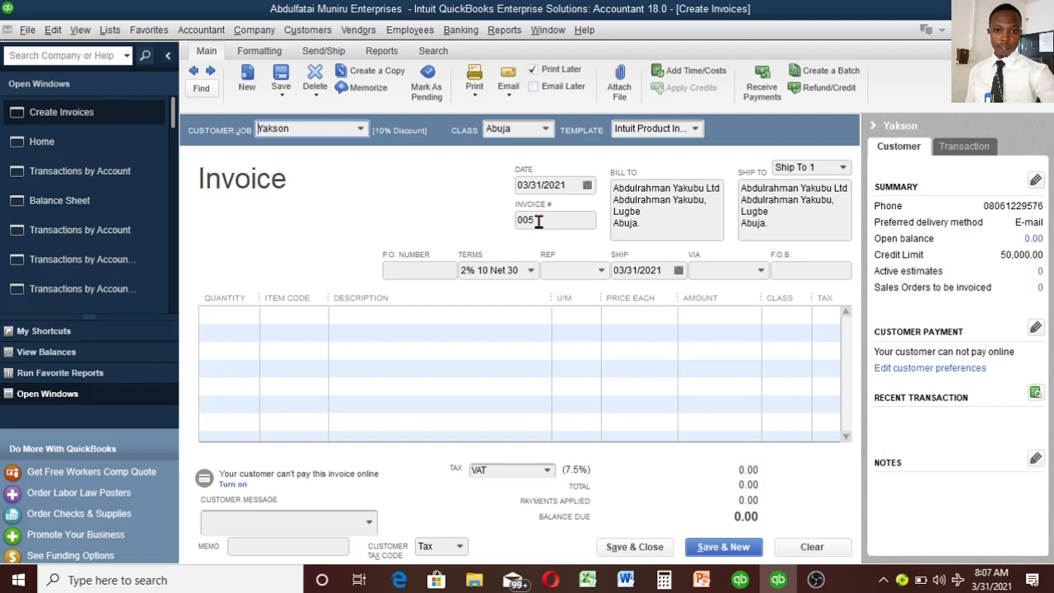
pyautogui.moveTo(647, 199)
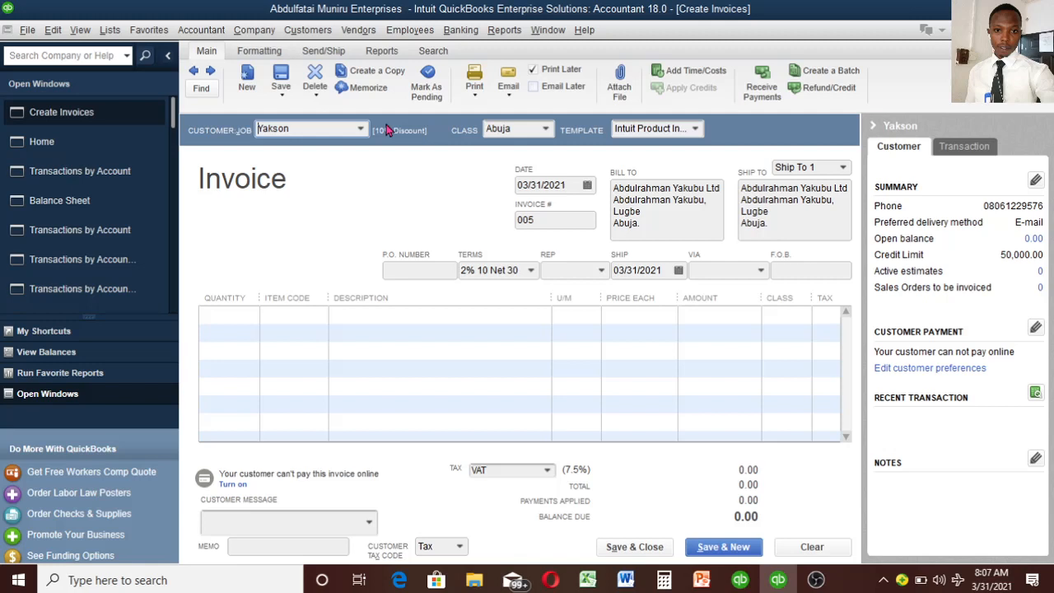
pyautogui.moveTo(399, 173)
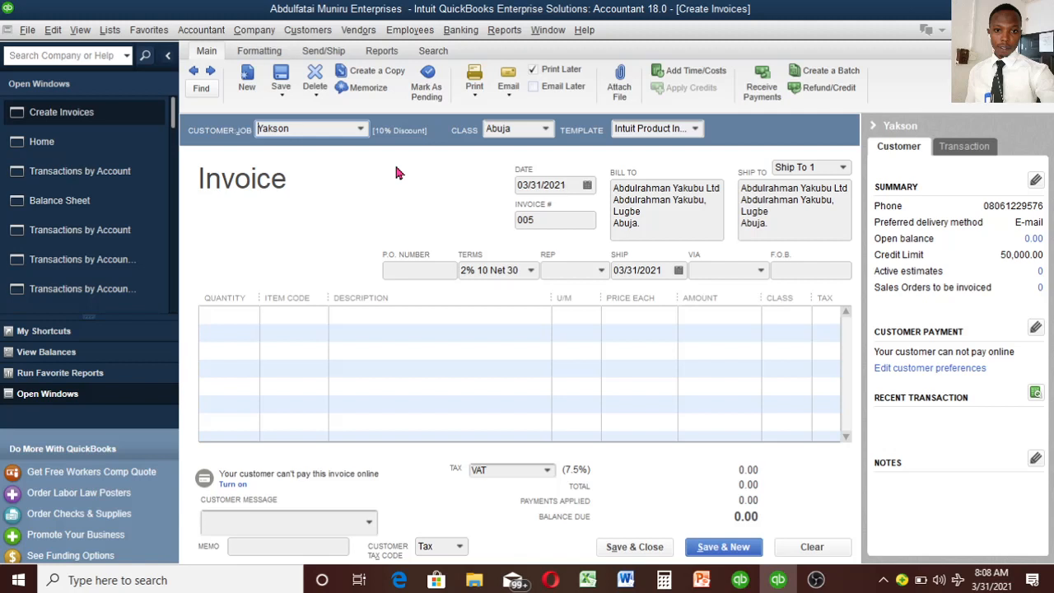
pyautogui.moveTo(462, 203)
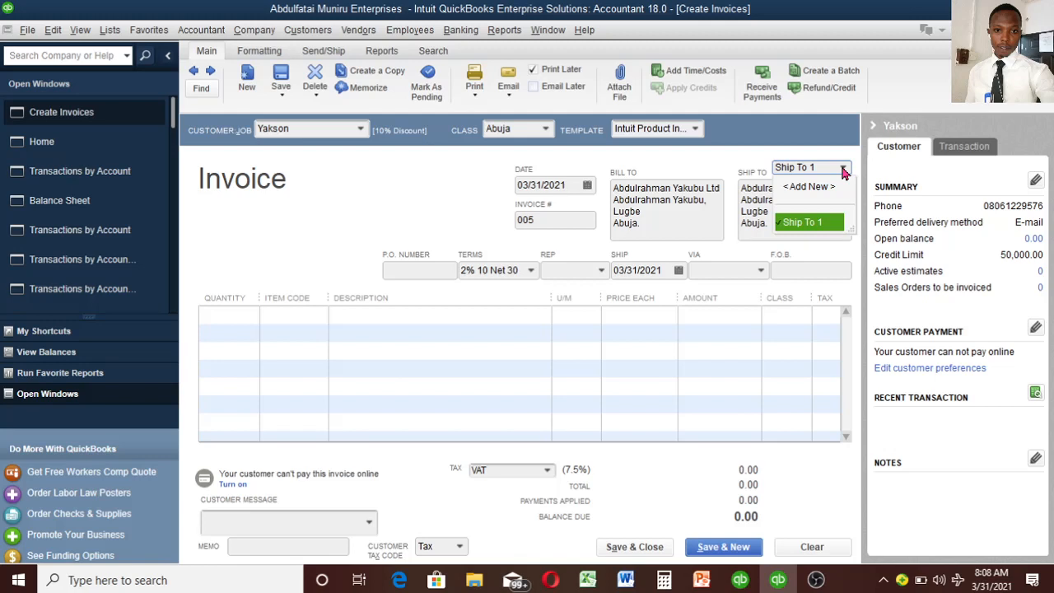
pyautogui.moveTo(850, 162)
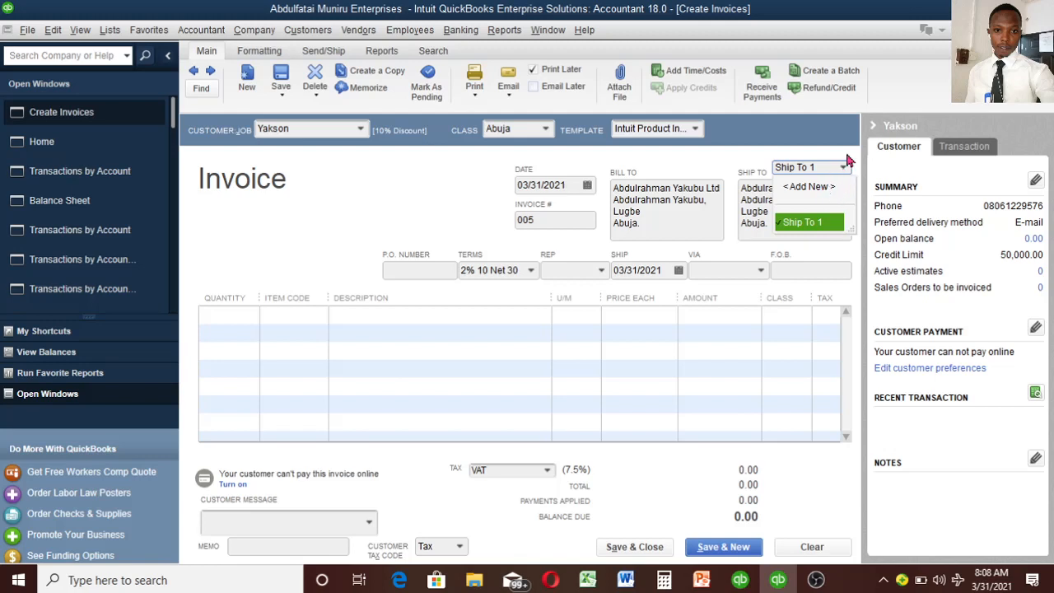
pyautogui.click(807, 221)
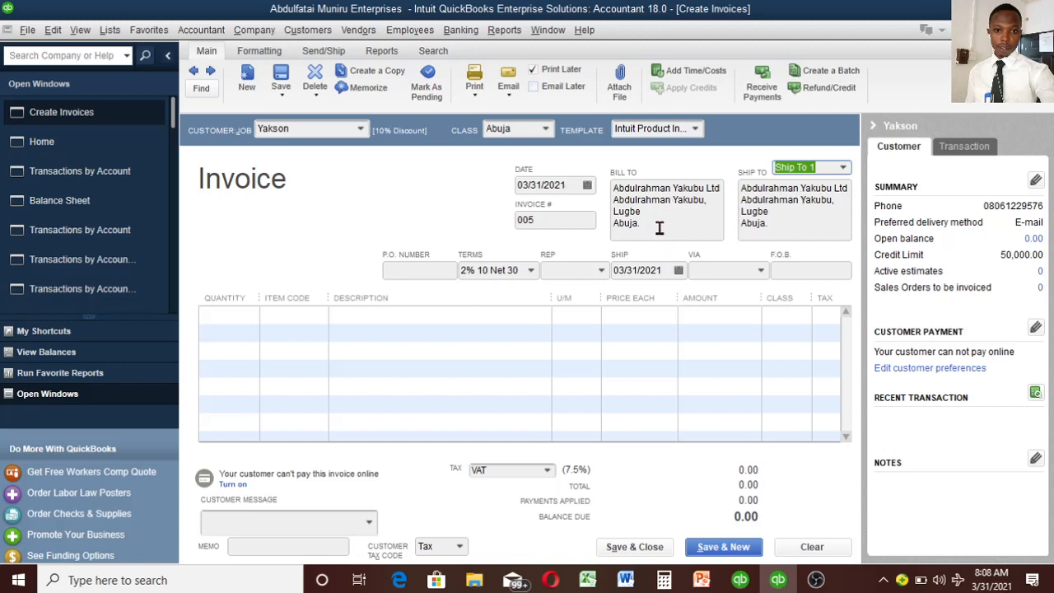
pyautogui.moveTo(618, 247)
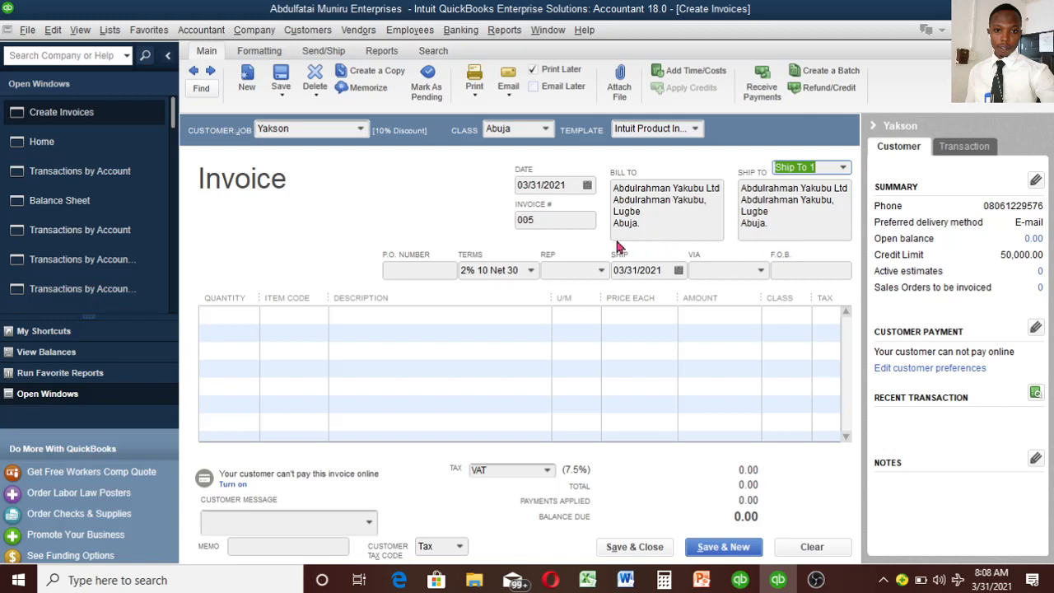
pyautogui.click(287, 302)
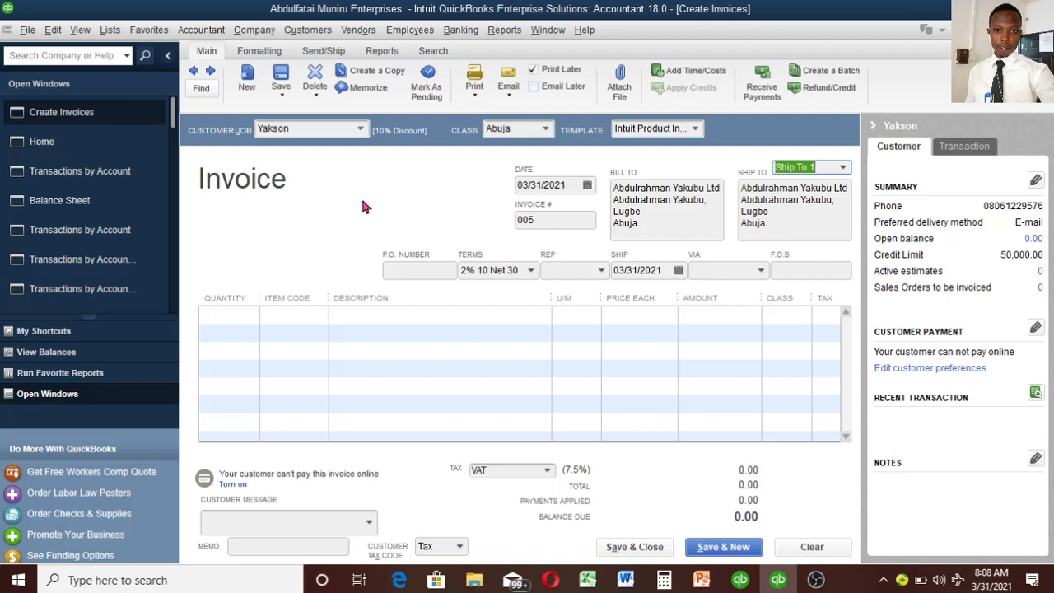
pyautogui.moveTo(409, 241)
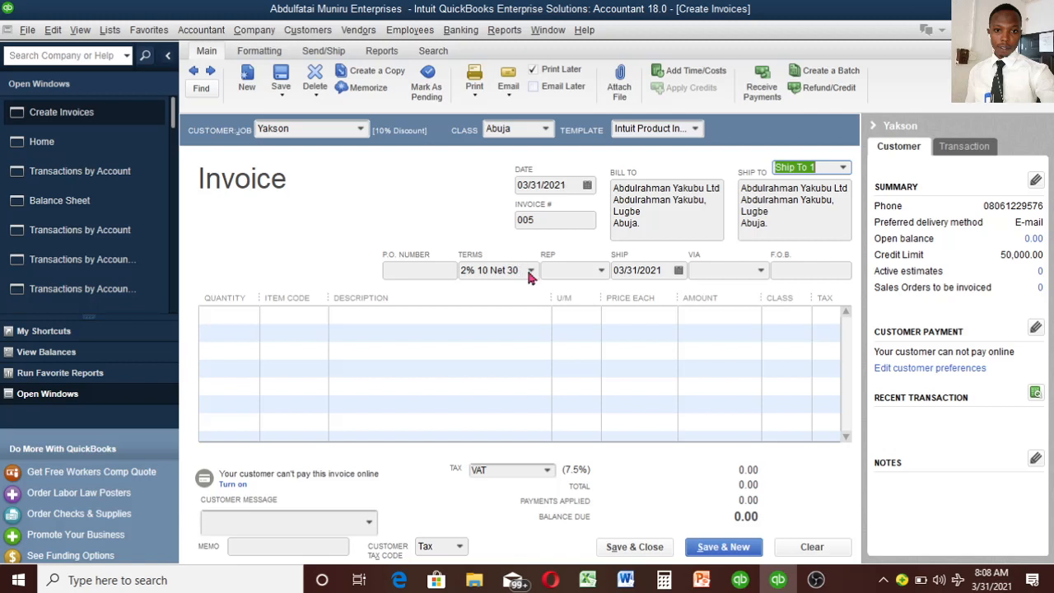
pyautogui.moveTo(340, 163)
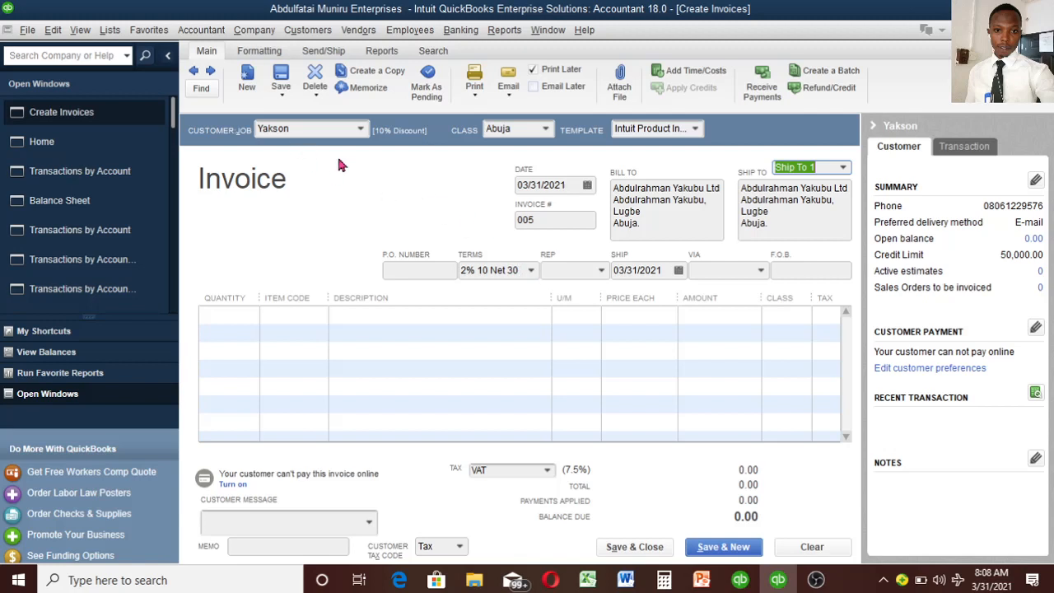
pyautogui.moveTo(510, 207)
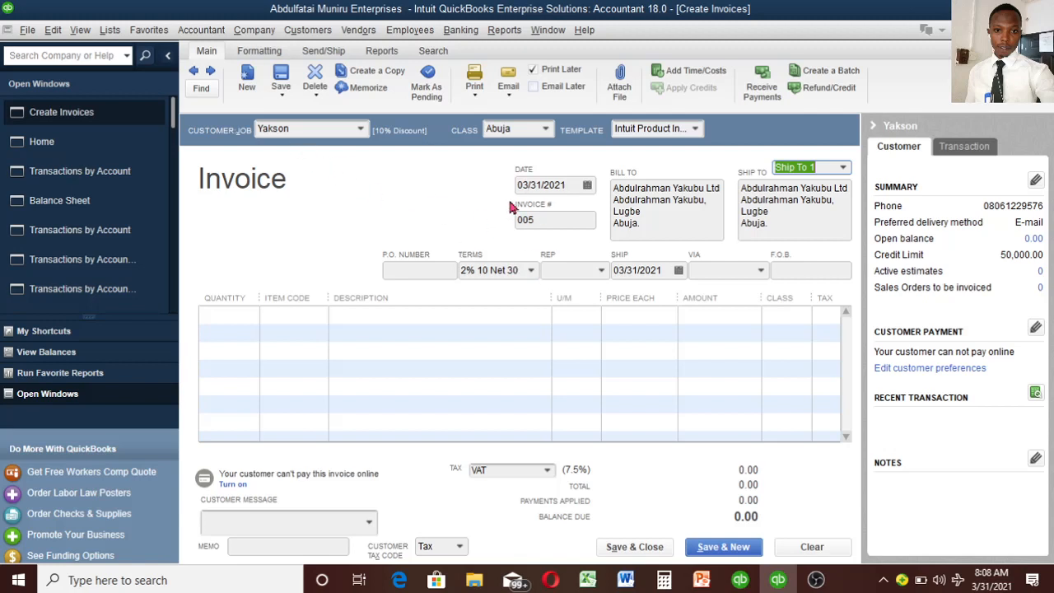
pyautogui.moveTo(684, 215)
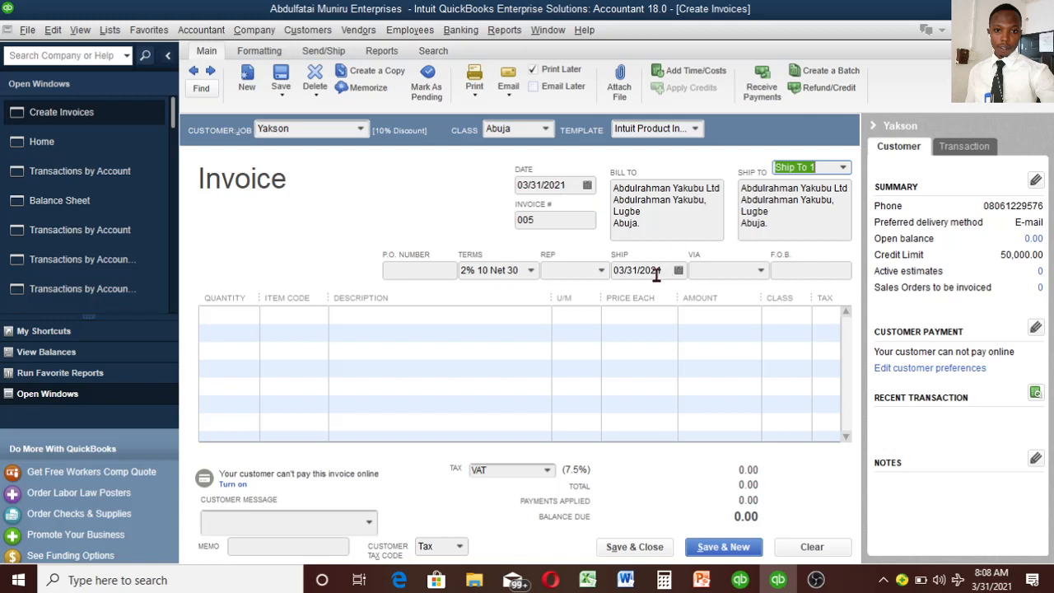
pyautogui.moveTo(627, 272)
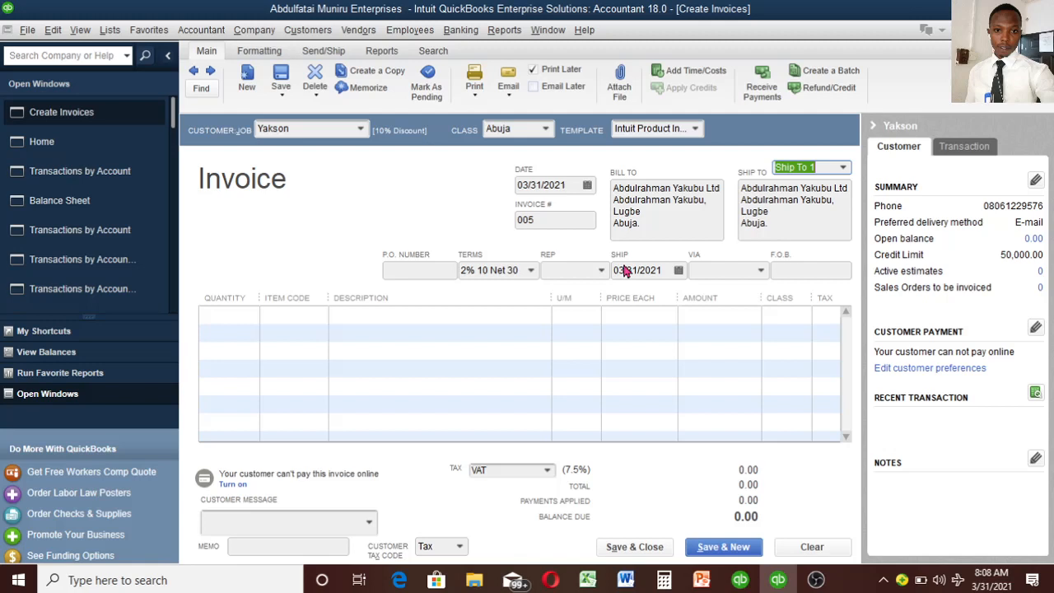
pyautogui.moveTo(601, 276)
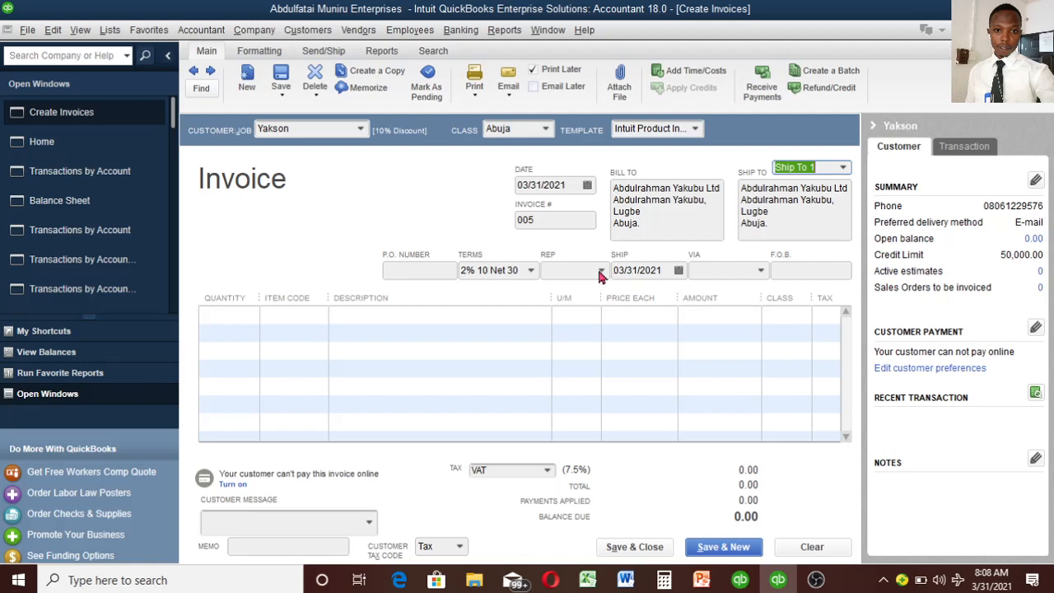
pyautogui.moveTo(663, 256)
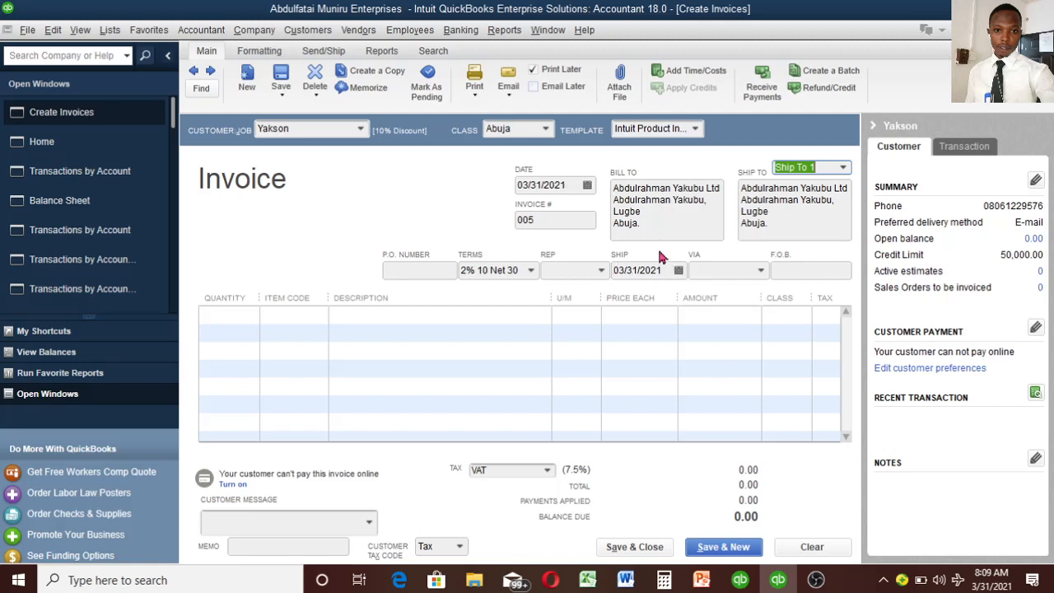
pyautogui.moveTo(674, 284)
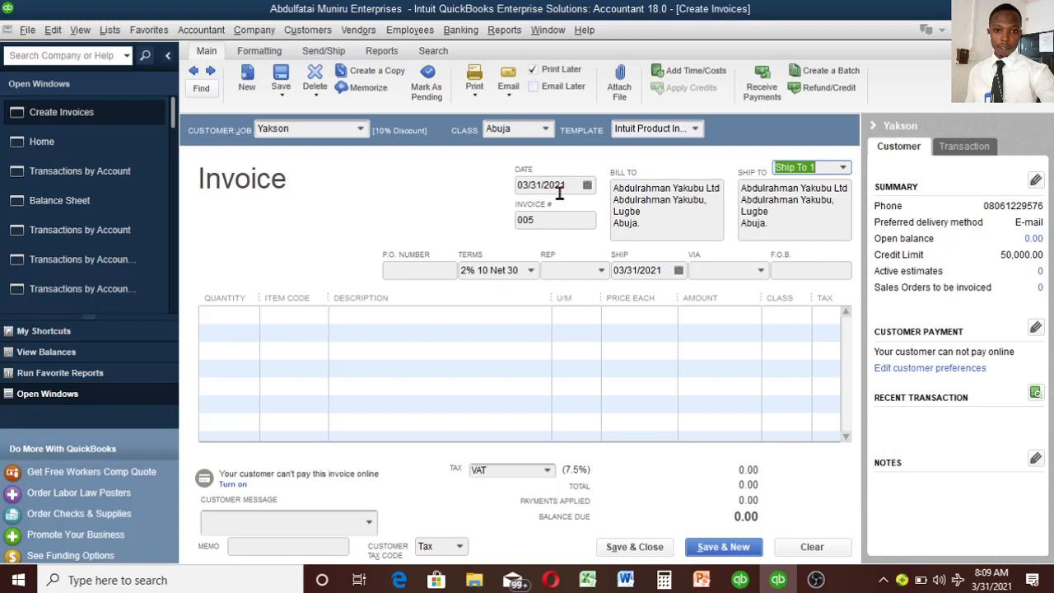
pyautogui.moveTo(512, 193)
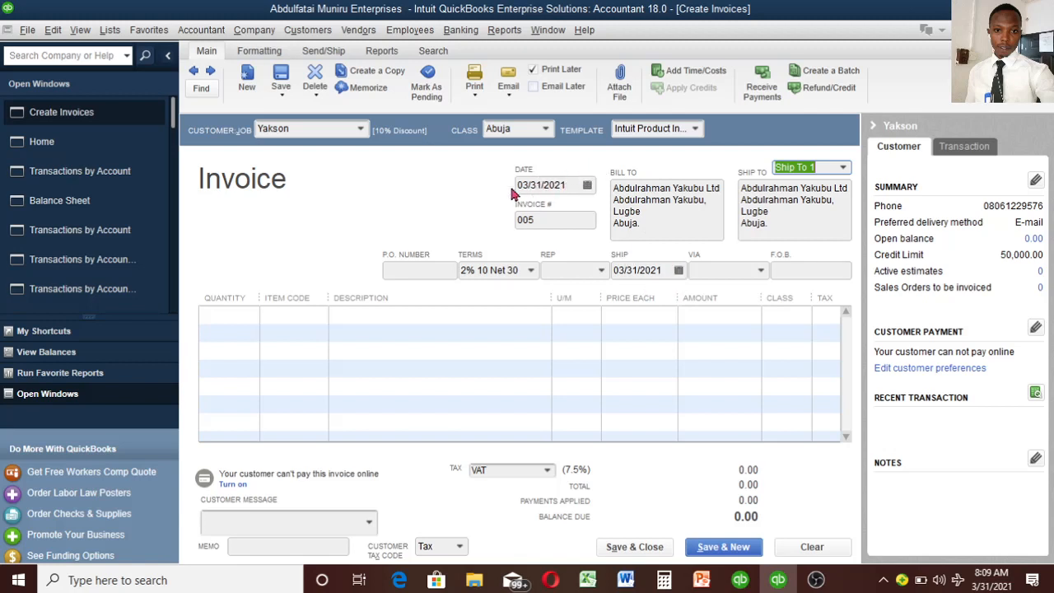
pyautogui.moveTo(707, 259)
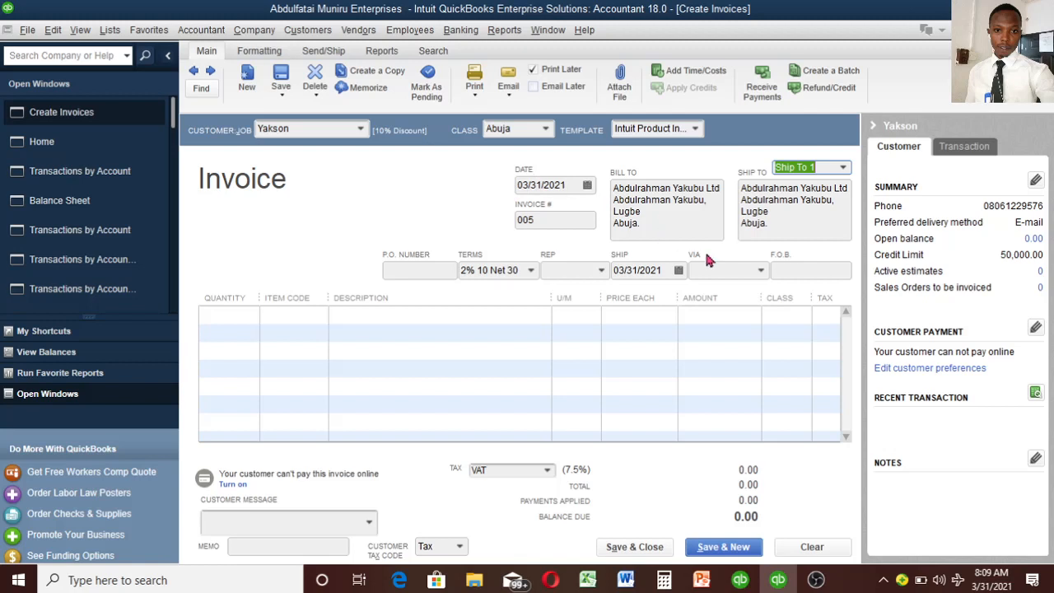
pyautogui.moveTo(682, 278)
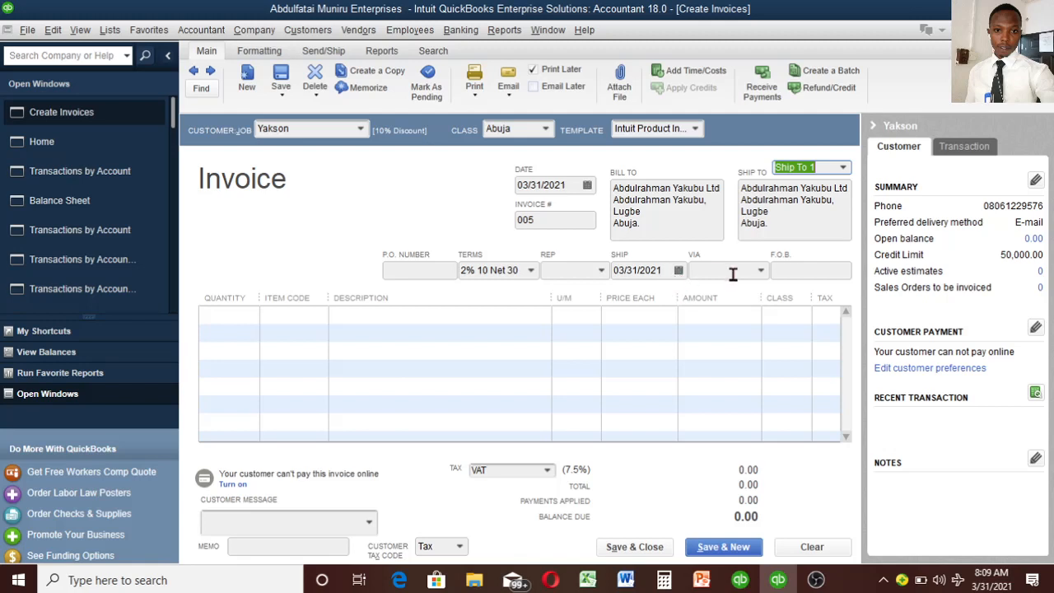
pyautogui.moveTo(288, 312)
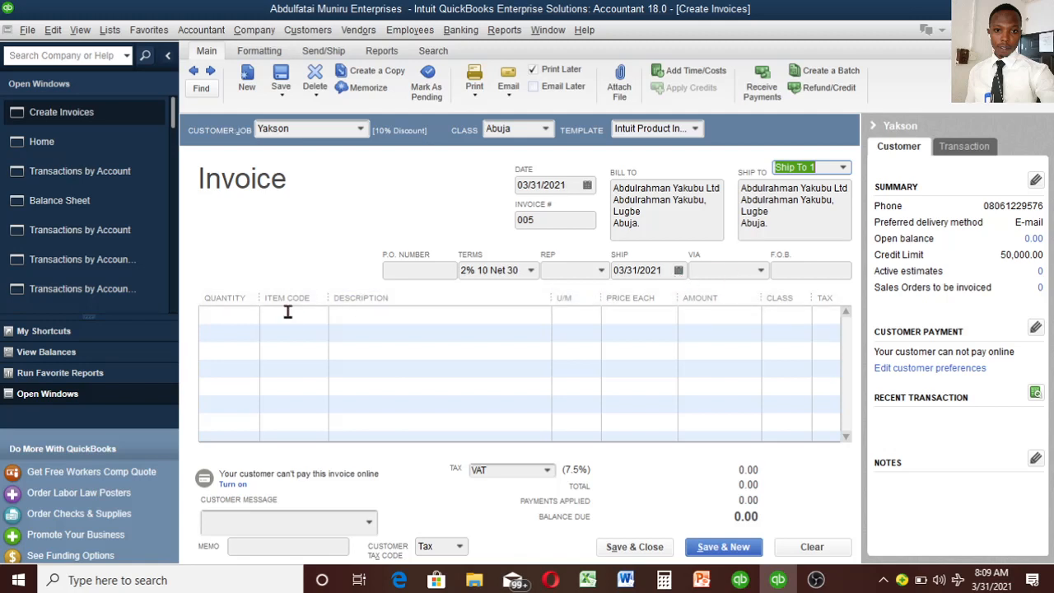
# - Add Diamond (Topnotch) at 2,250.00 as the invoice's first item line
pyautogui.click(288, 315)
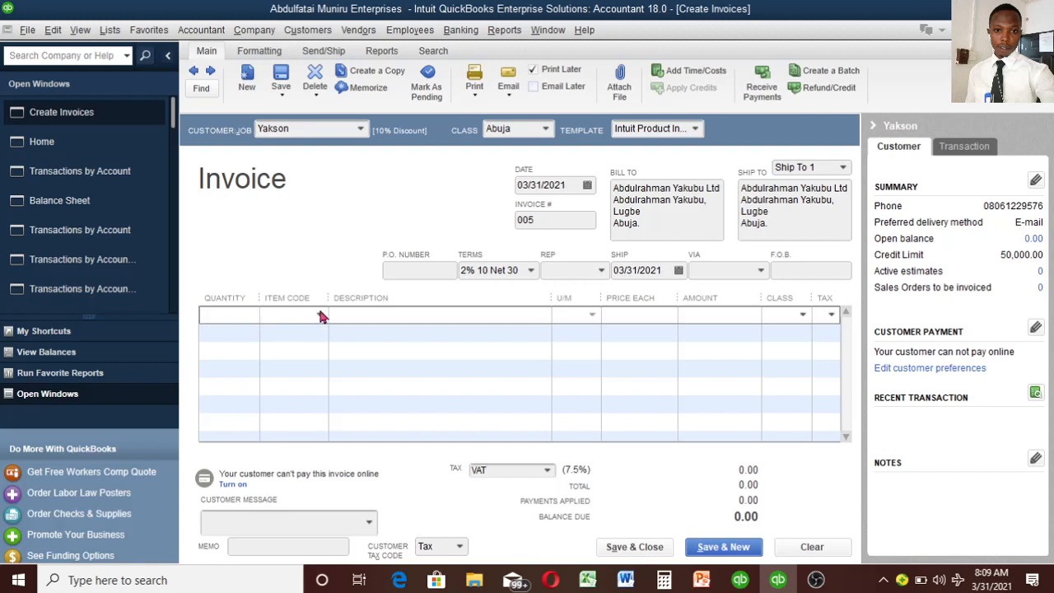
pyautogui.click(316, 315)
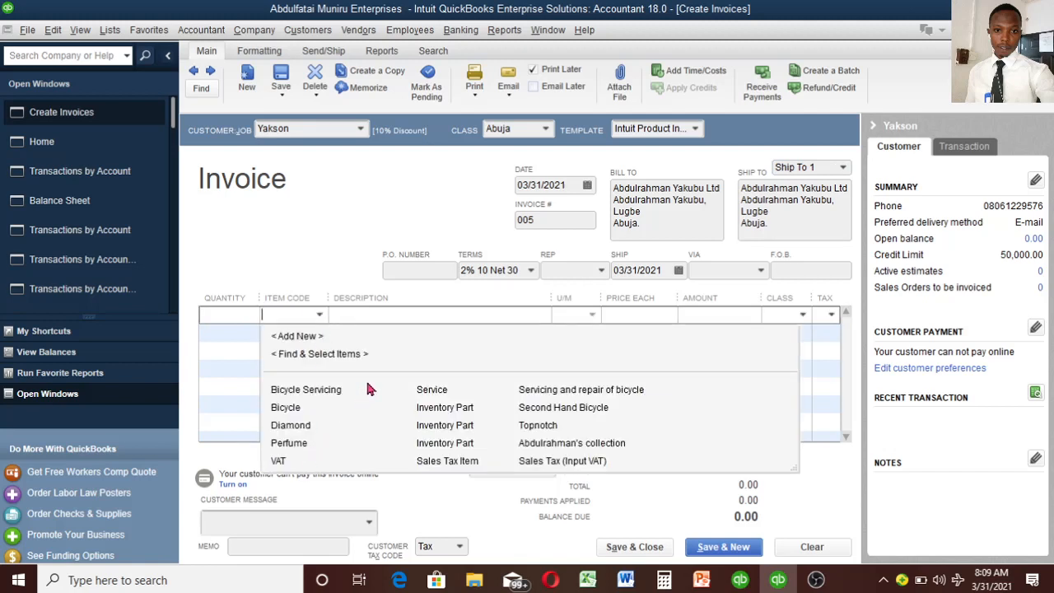
pyautogui.moveTo(309, 432)
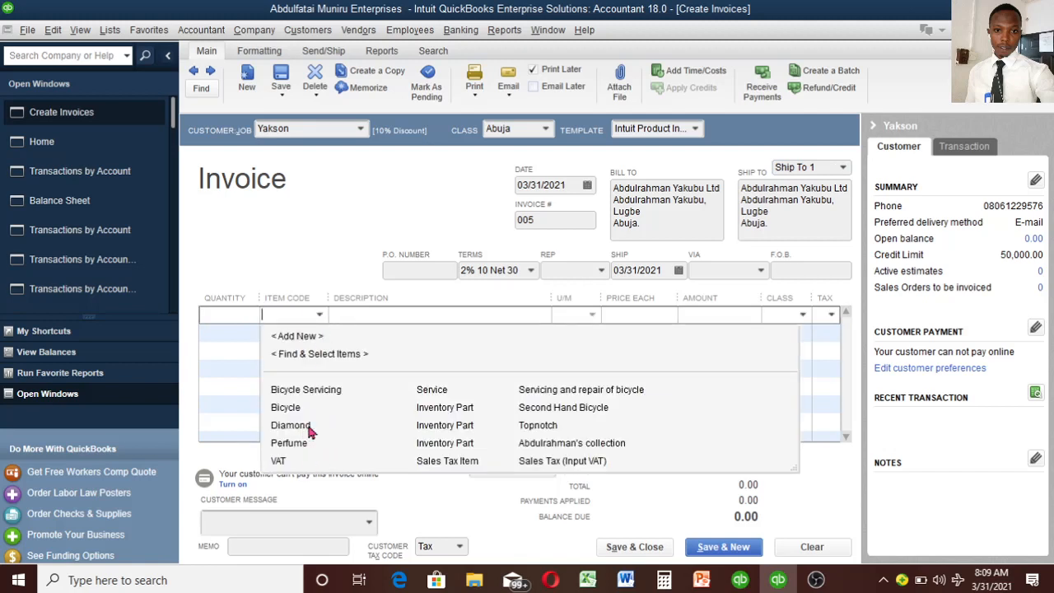
pyautogui.click(288, 425)
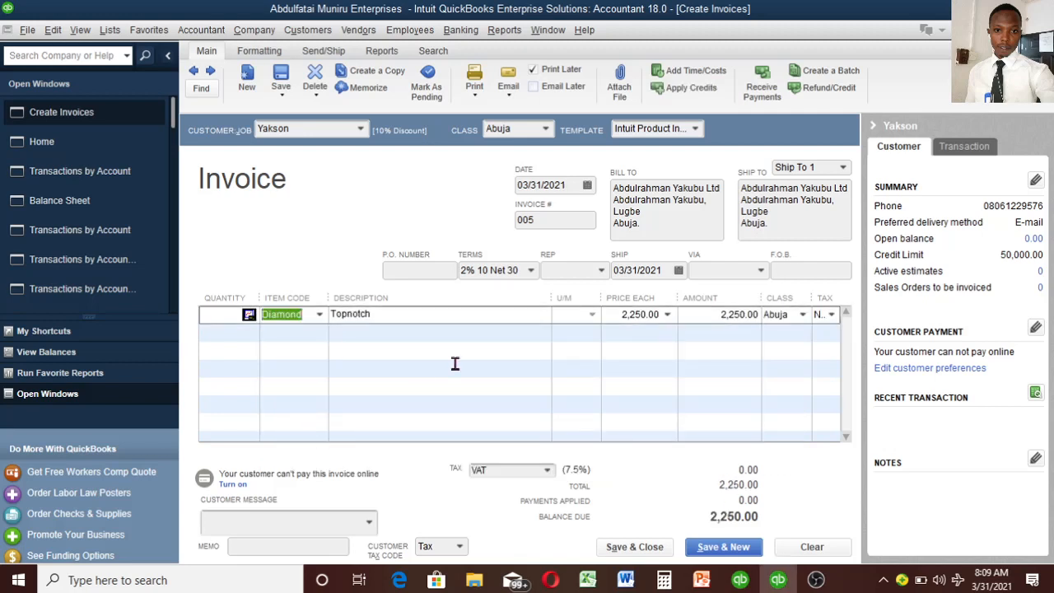
pyautogui.moveTo(633, 338)
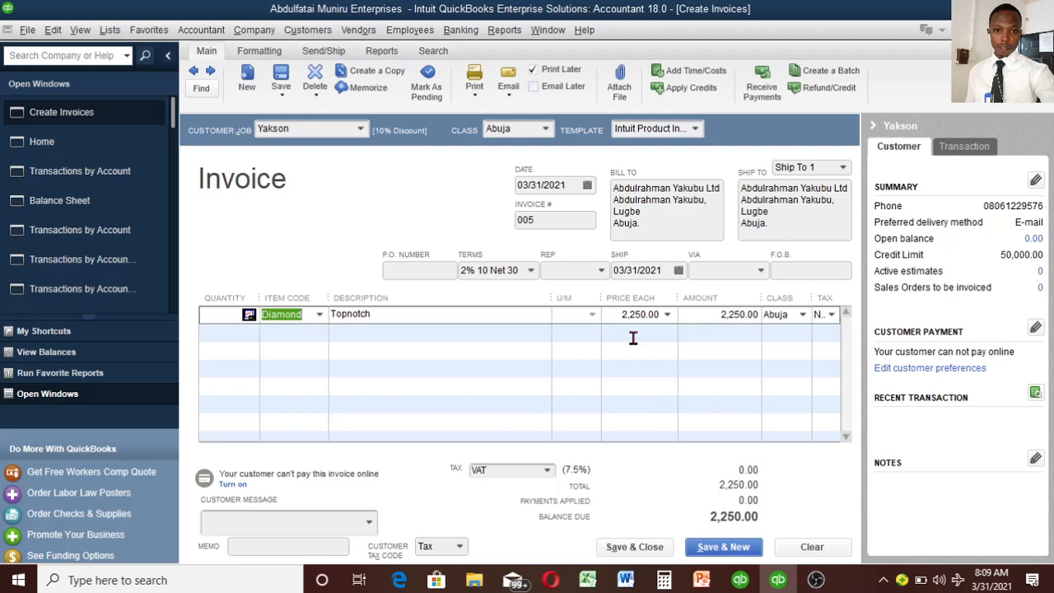
pyautogui.moveTo(633, 321)
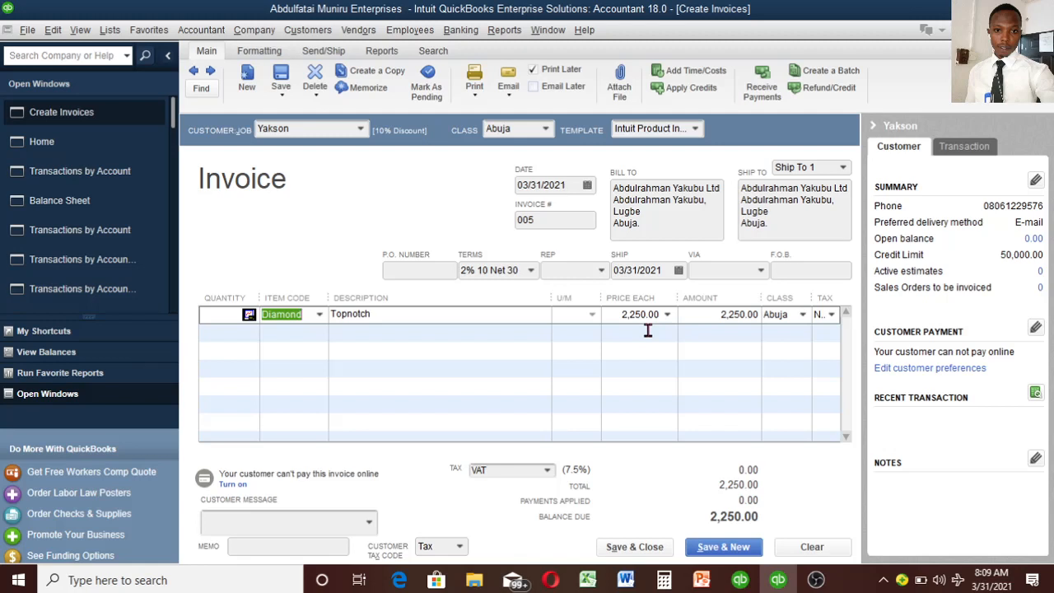
pyautogui.moveTo(791, 321)
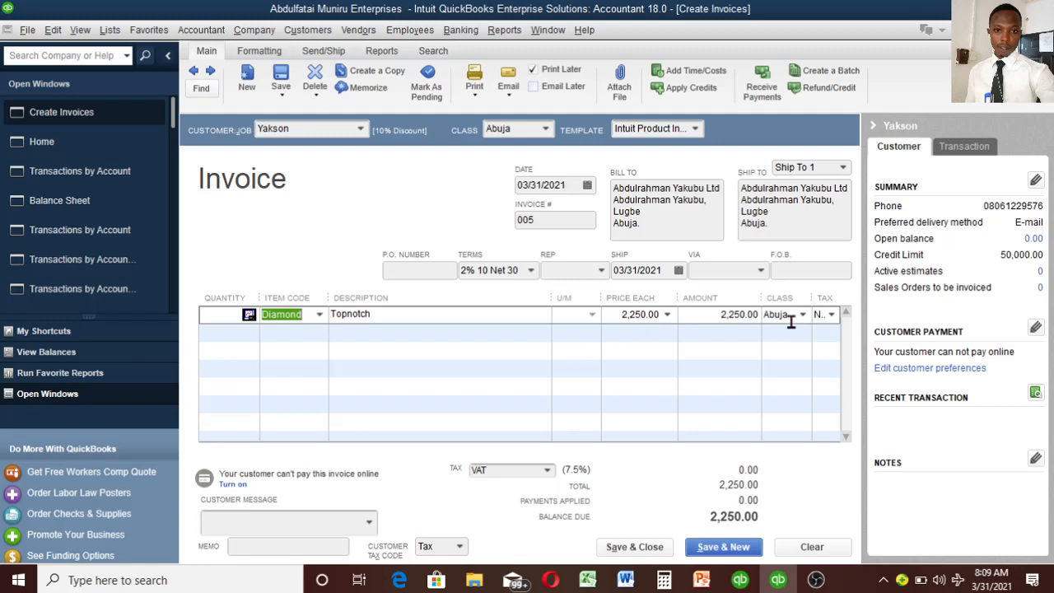
pyautogui.moveTo(836, 321)
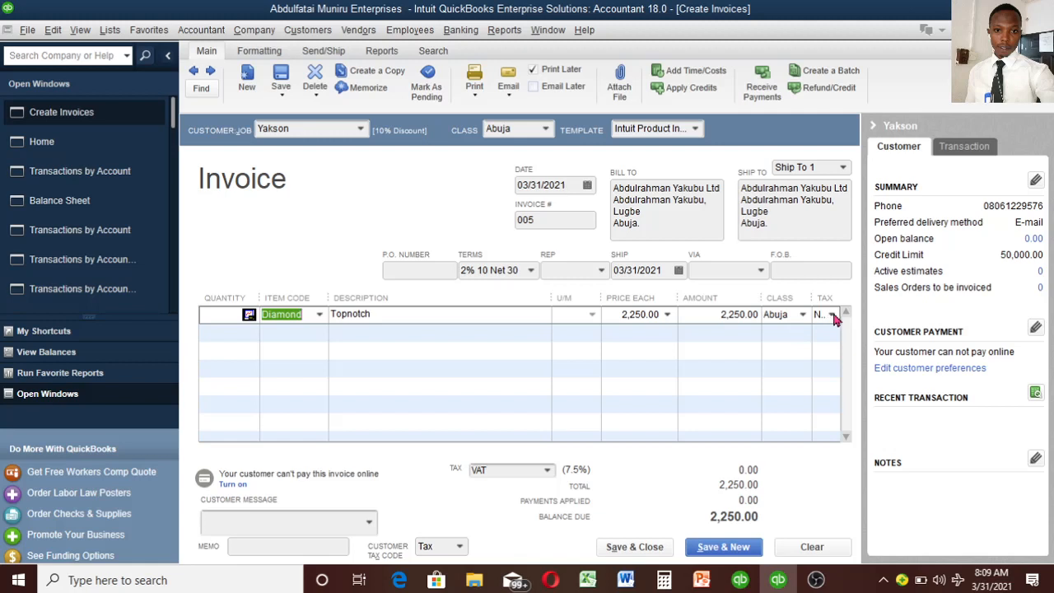
pyautogui.moveTo(539, 306)
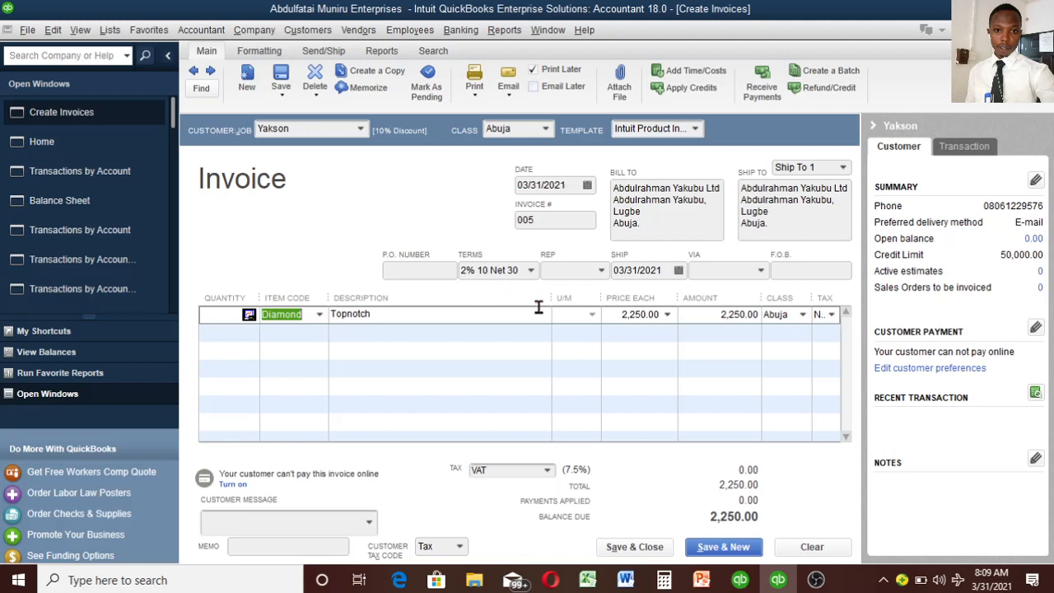
pyautogui.click(436, 297)
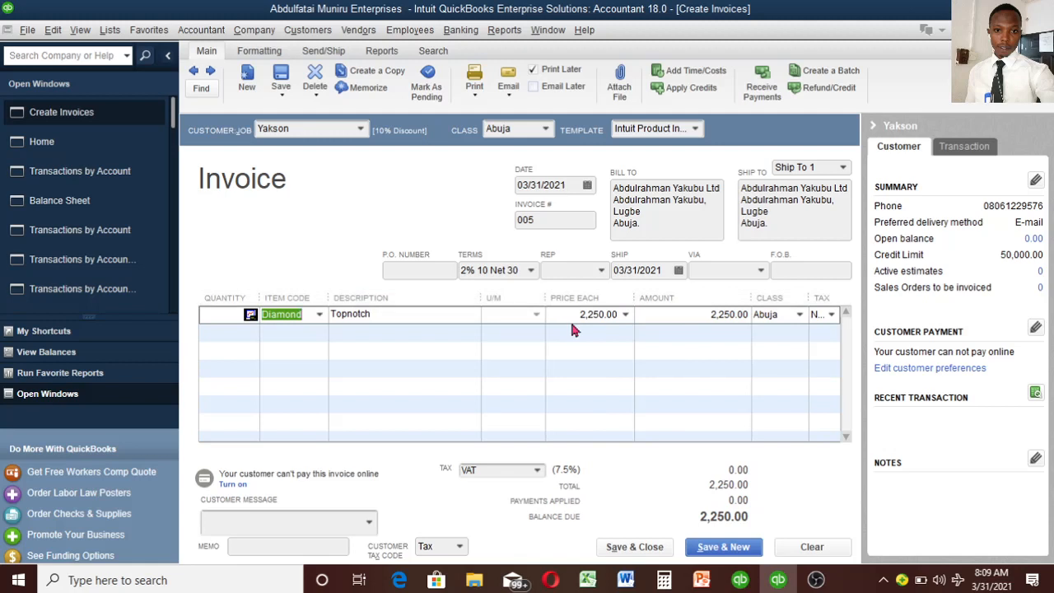
pyautogui.moveTo(457, 556)
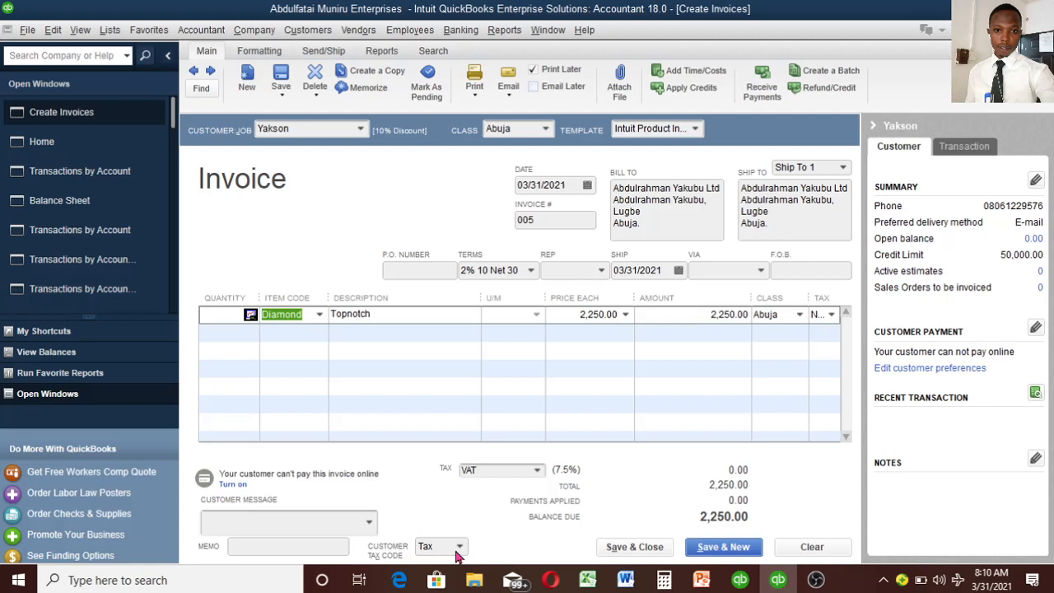
pyautogui.moveTo(552, 480)
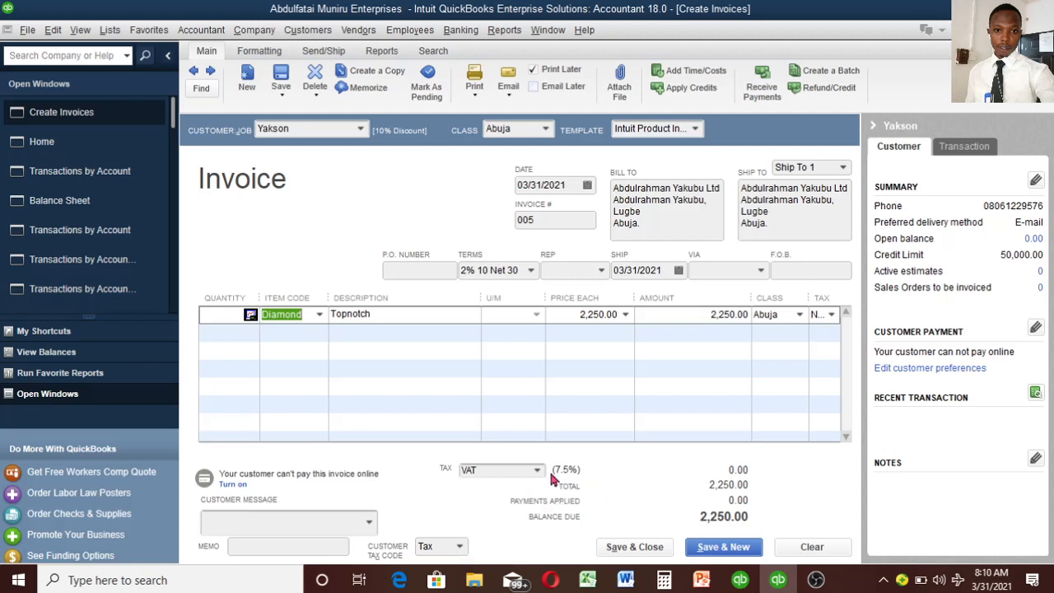
pyautogui.moveTo(418, 492)
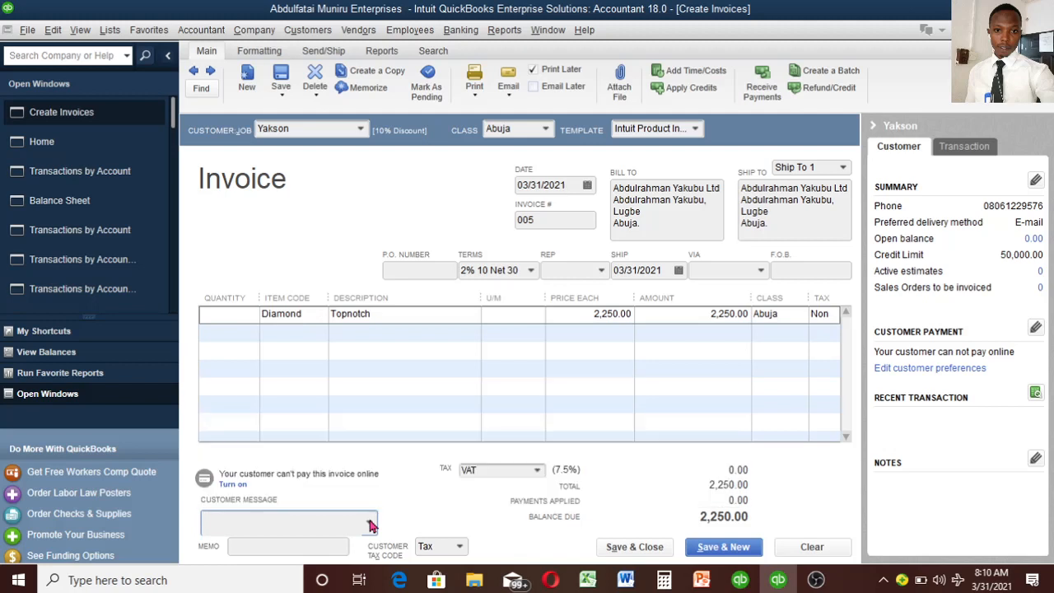
pyautogui.click(369, 523)
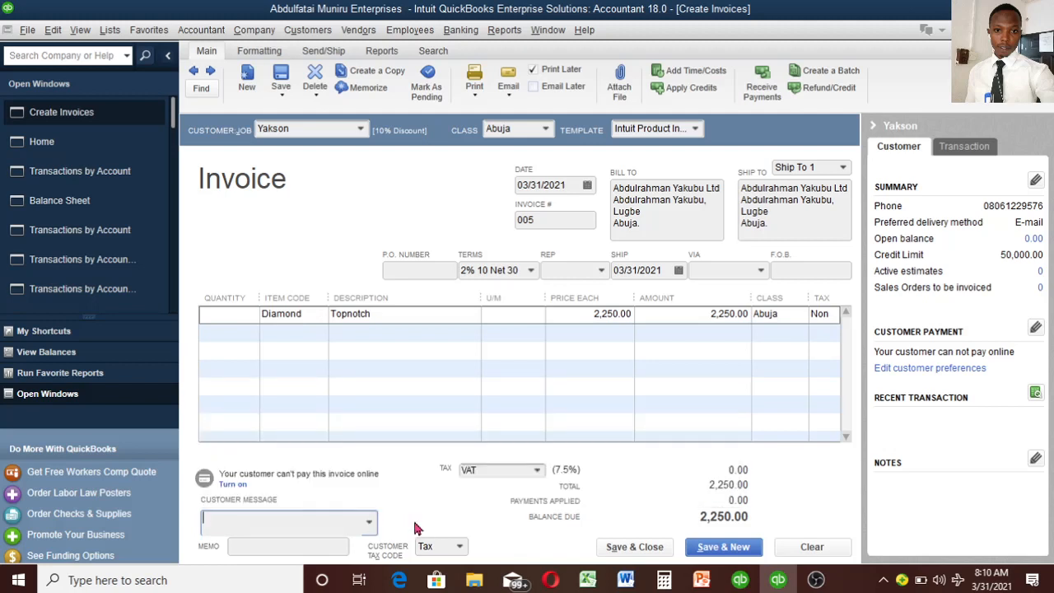
pyautogui.click(368, 522)
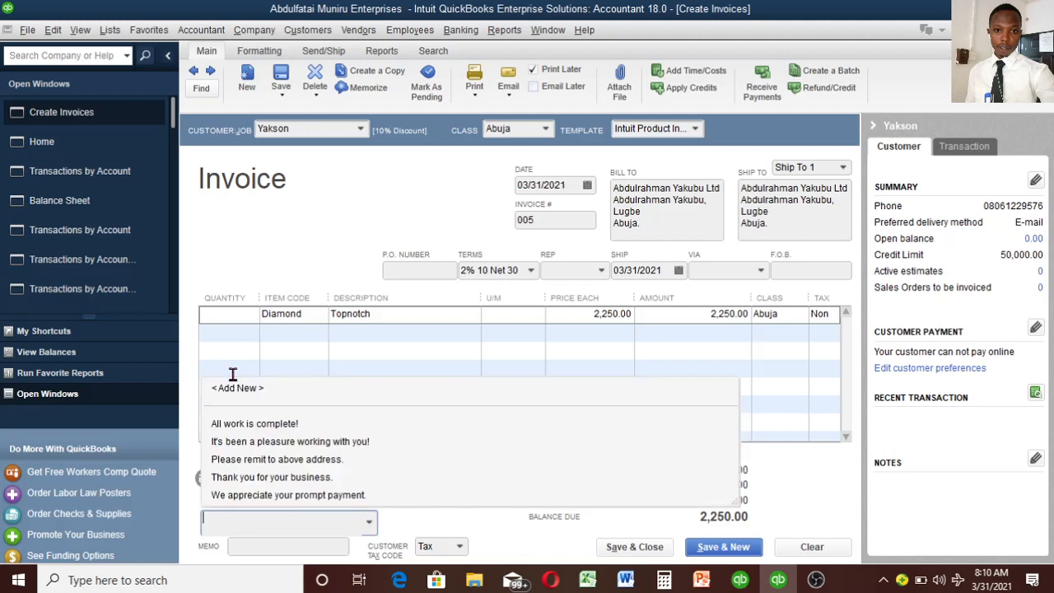
pyautogui.moveTo(365, 524)
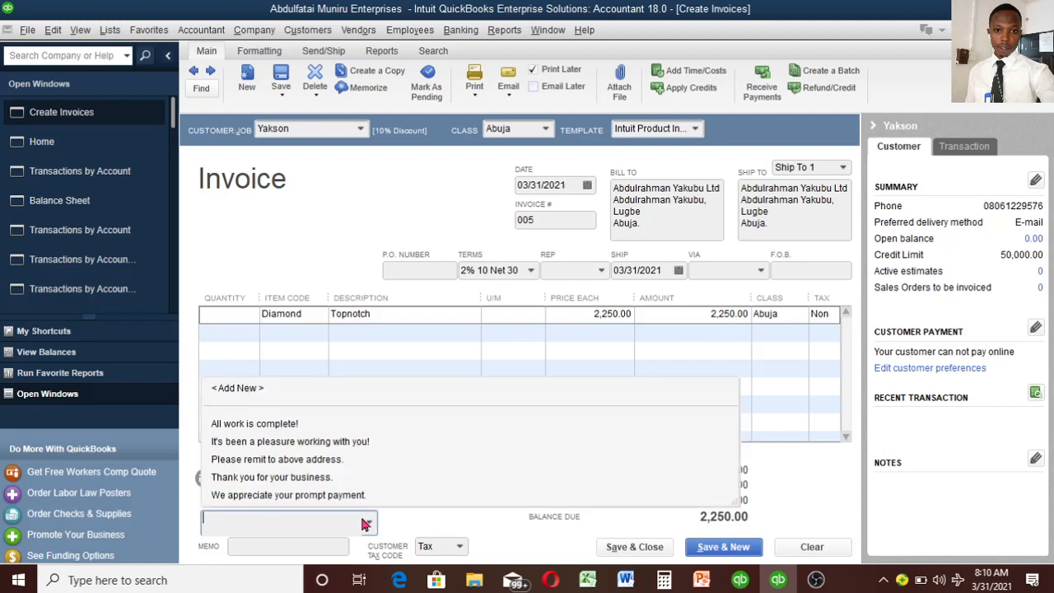
pyautogui.click(288, 546)
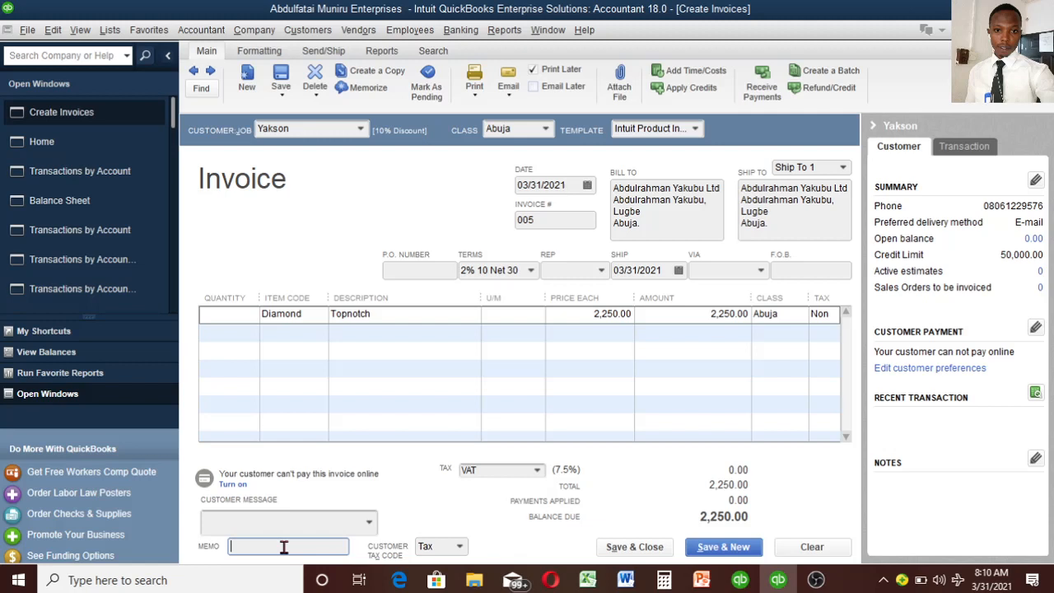
pyautogui.moveTo(434, 486)
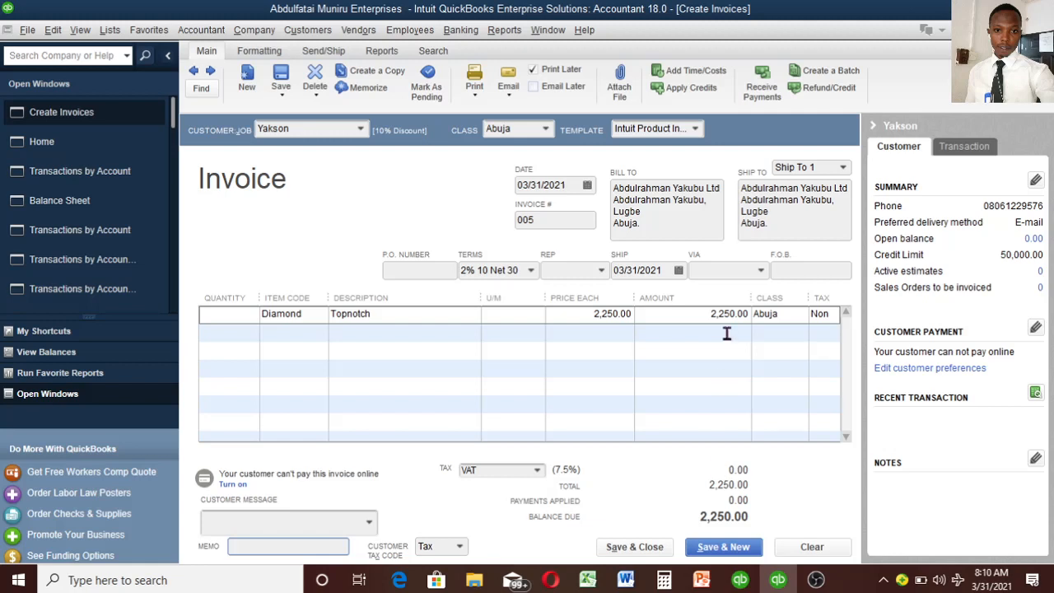
pyautogui.moveTo(499, 384)
pyautogui.write('2')
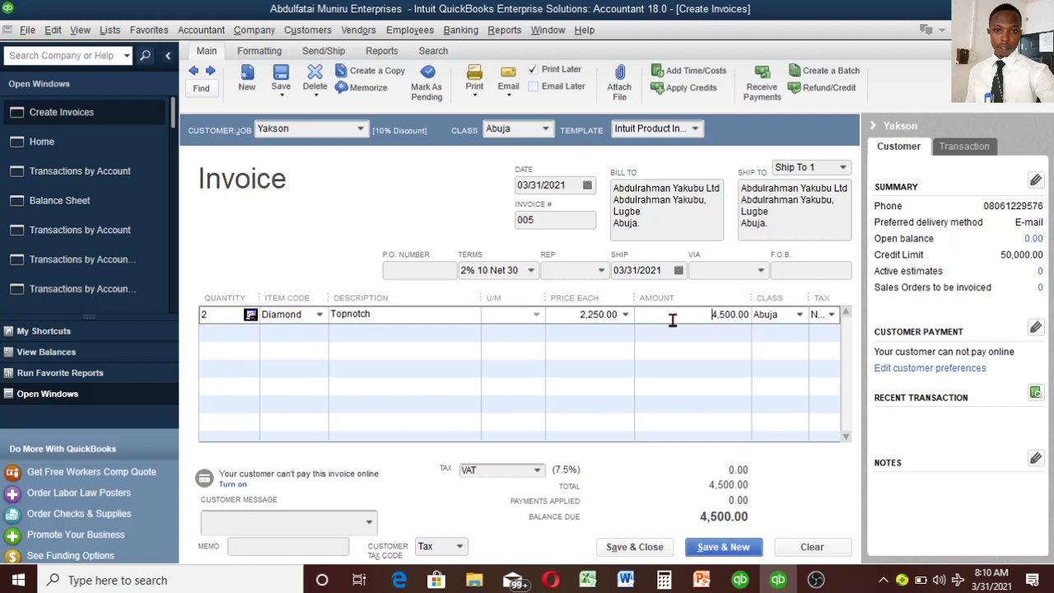
pyautogui.moveTo(744, 420)
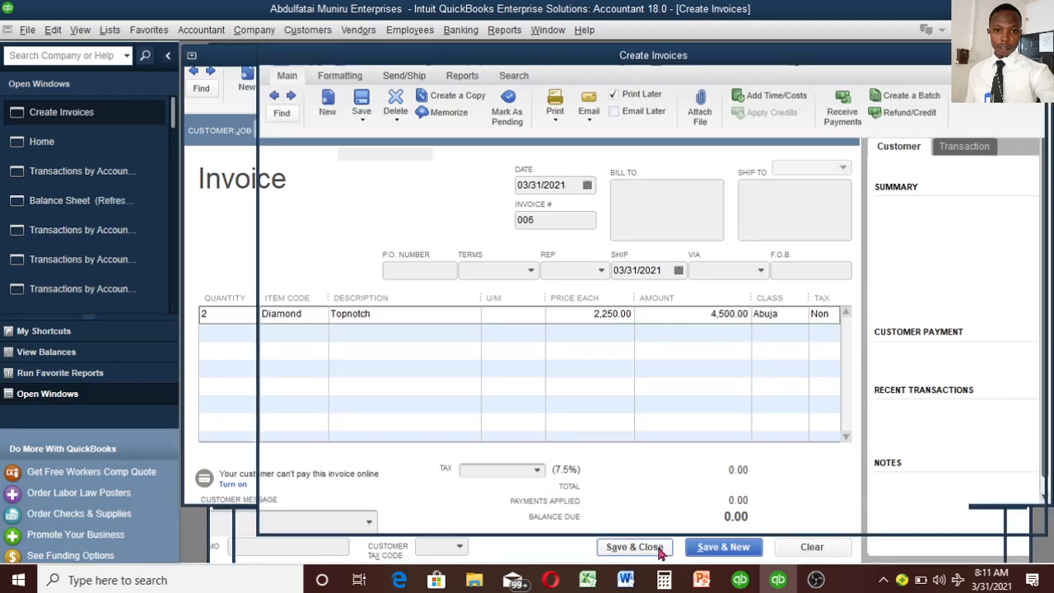
# - Save and close the invoice, then briefly open and close blank invoice 006
pyautogui.click(634, 547)
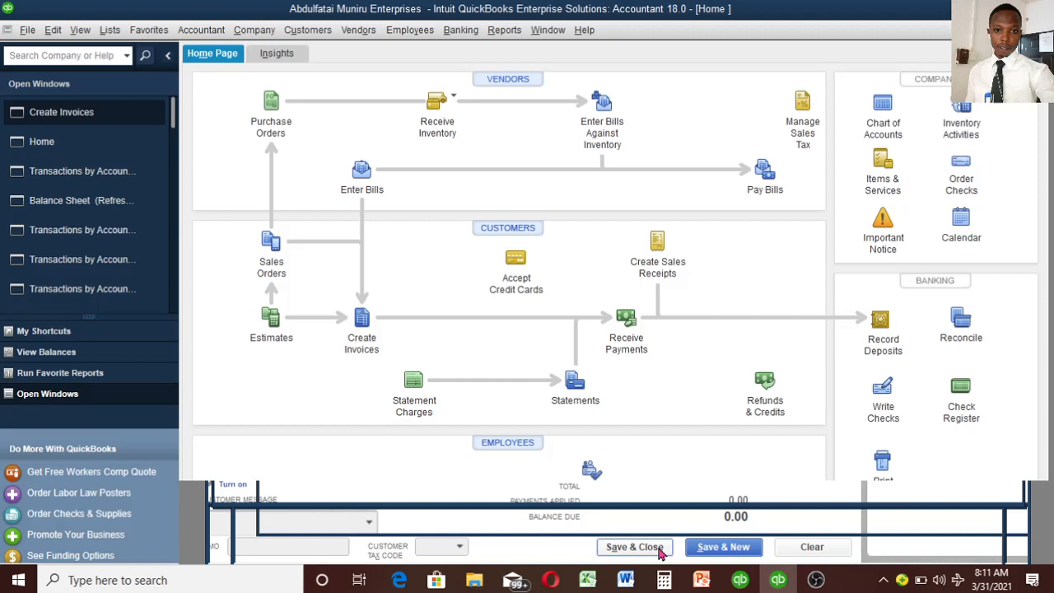
pyautogui.click(633, 546)
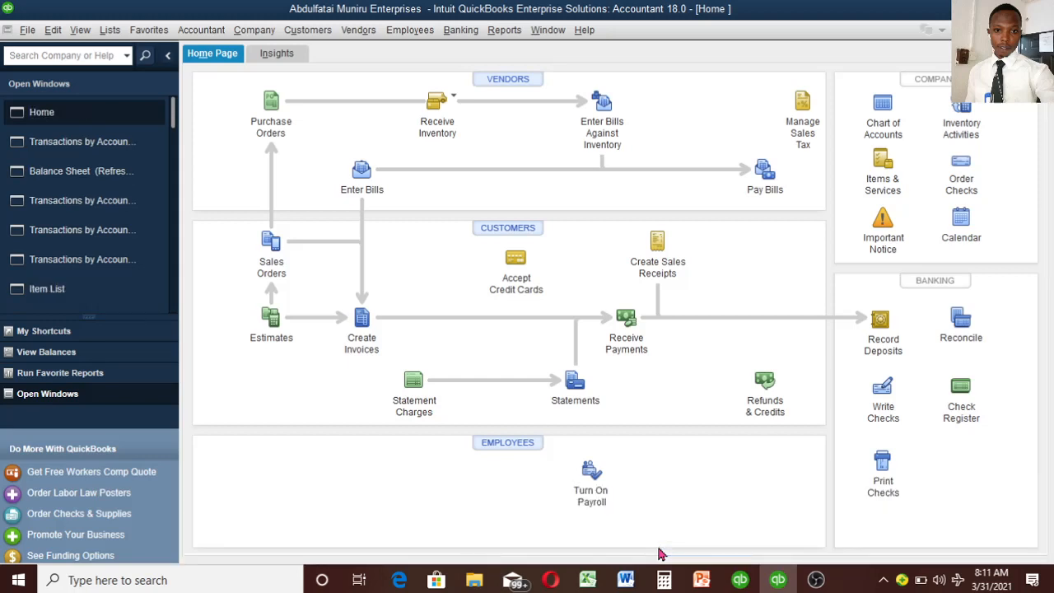
pyautogui.moveTo(391, 290)
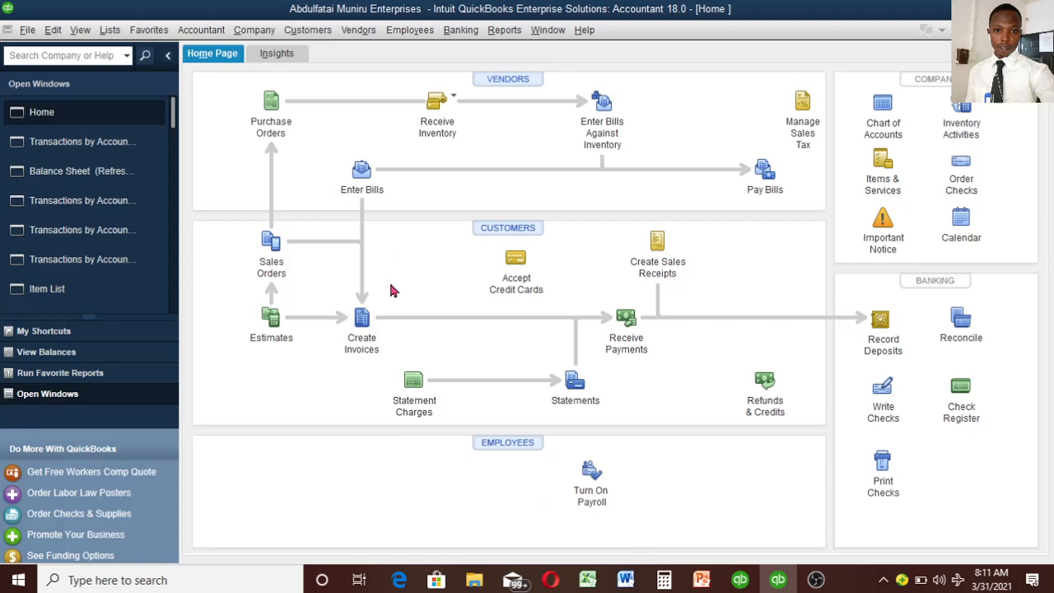
pyautogui.click(361, 321)
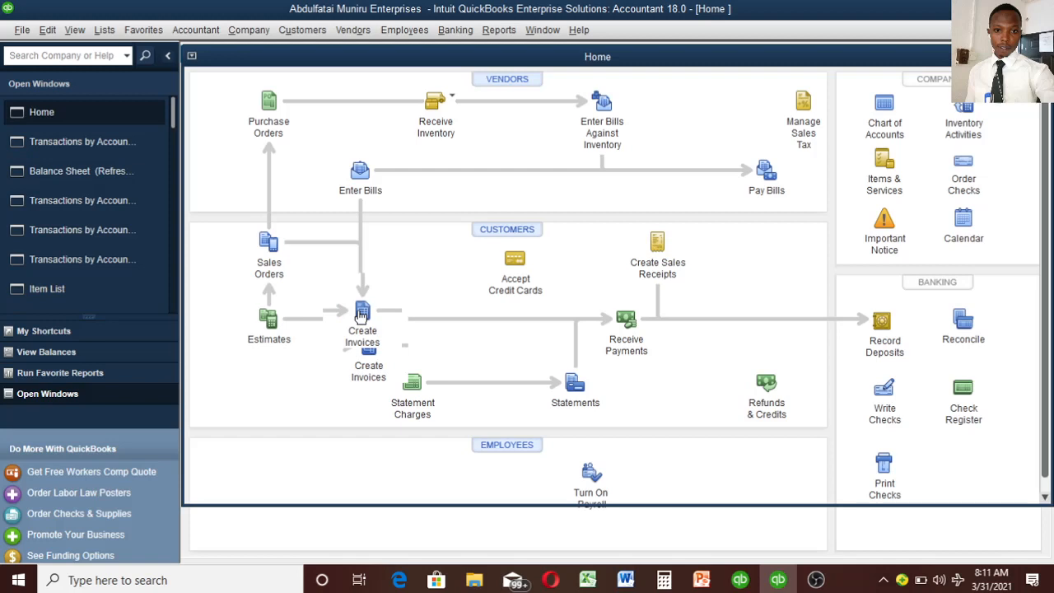
pyautogui.click(362, 317)
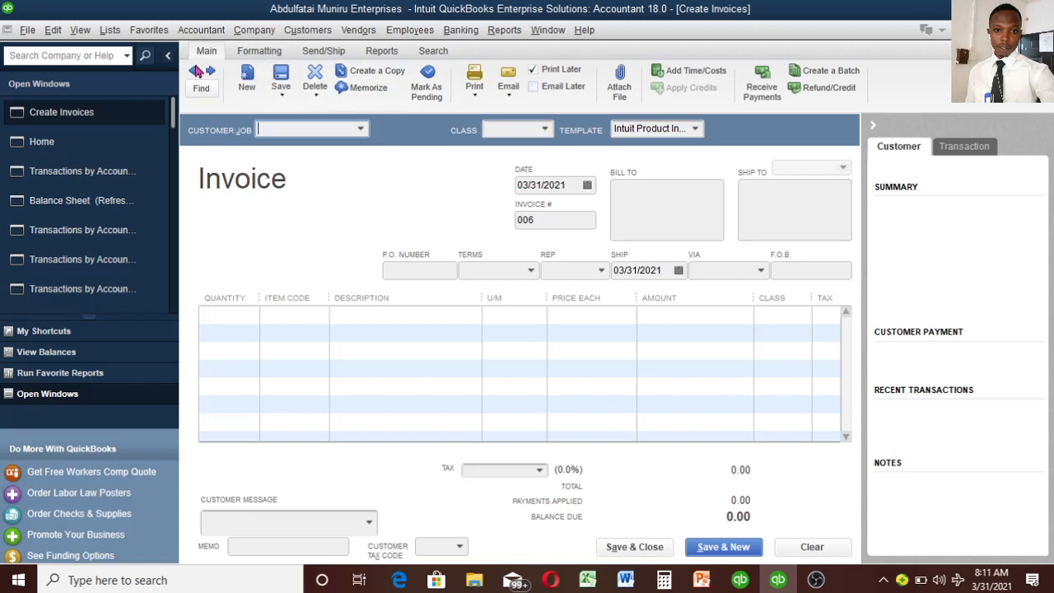
pyautogui.click(311, 129)
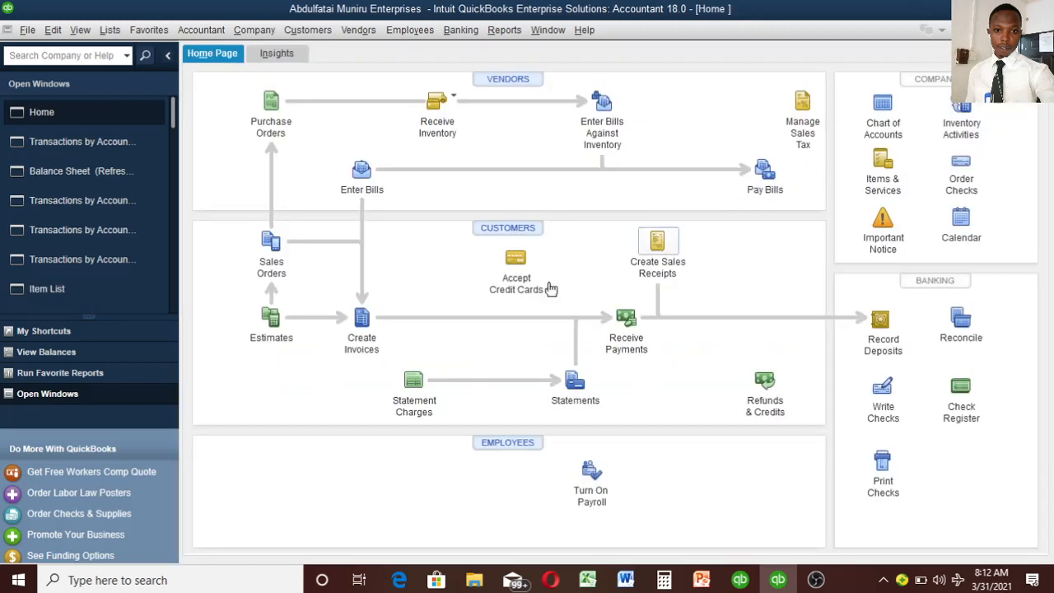
pyautogui.moveTo(82, 170)
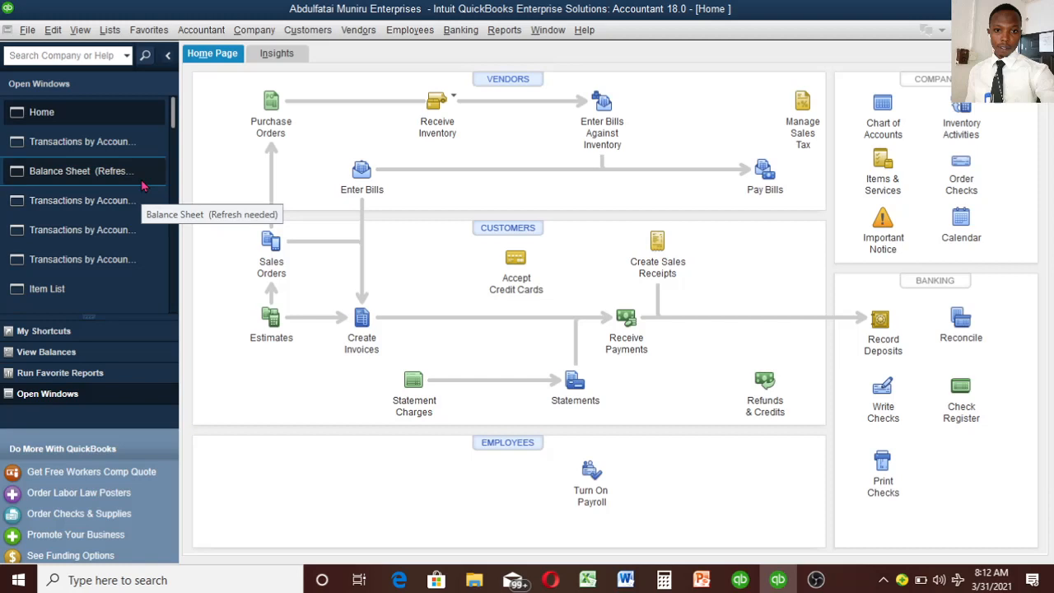
pyautogui.moveTo(102, 195)
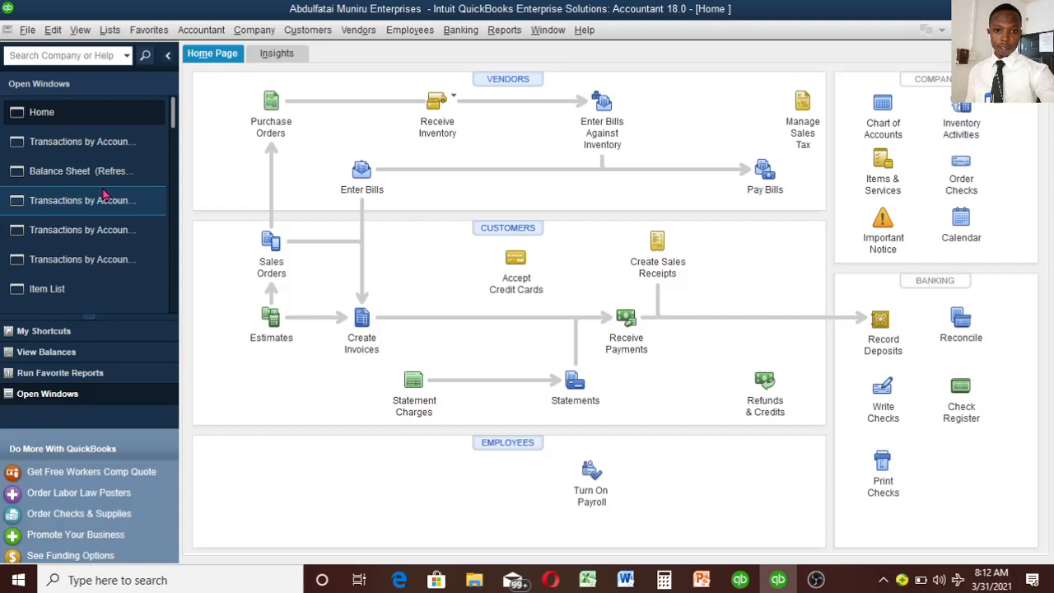
# - Run the Profit & Loss Standard favourite report for March 2021, showing Sales 51,600.00
pyautogui.click(59, 372)
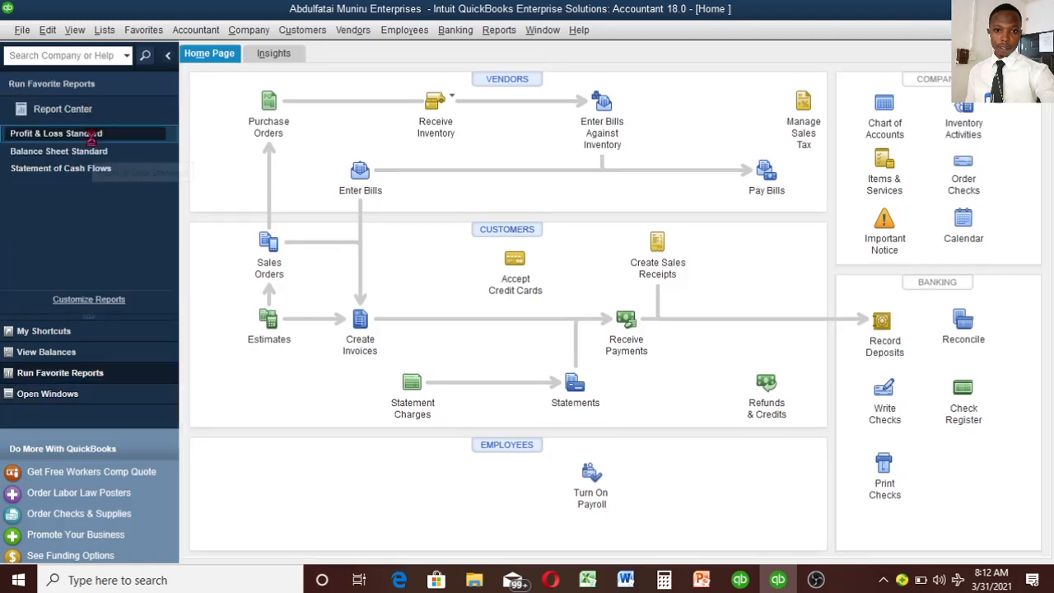
pyautogui.click(55, 133)
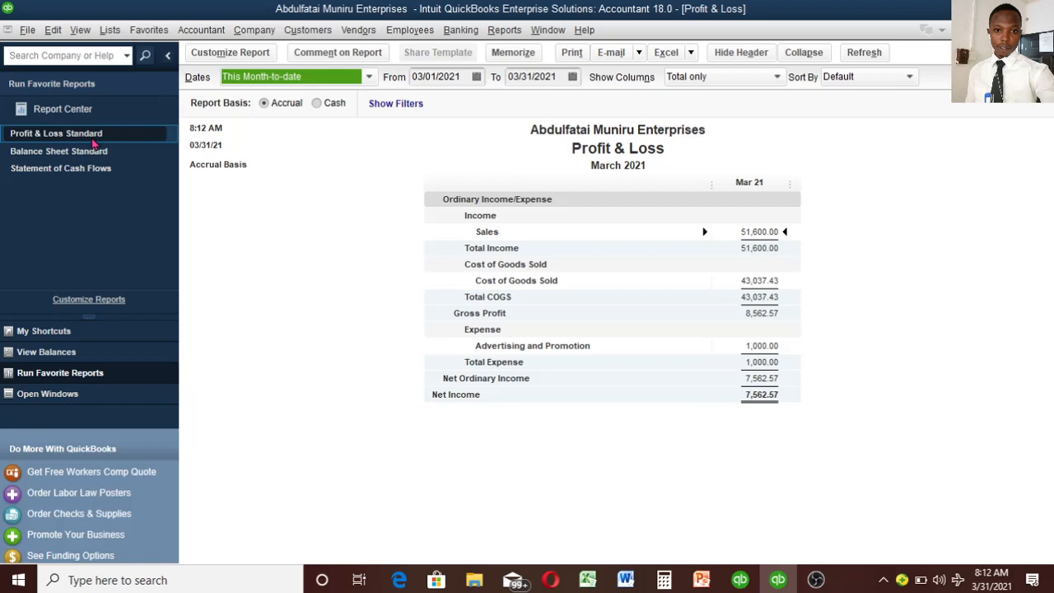
pyautogui.moveTo(347, 239)
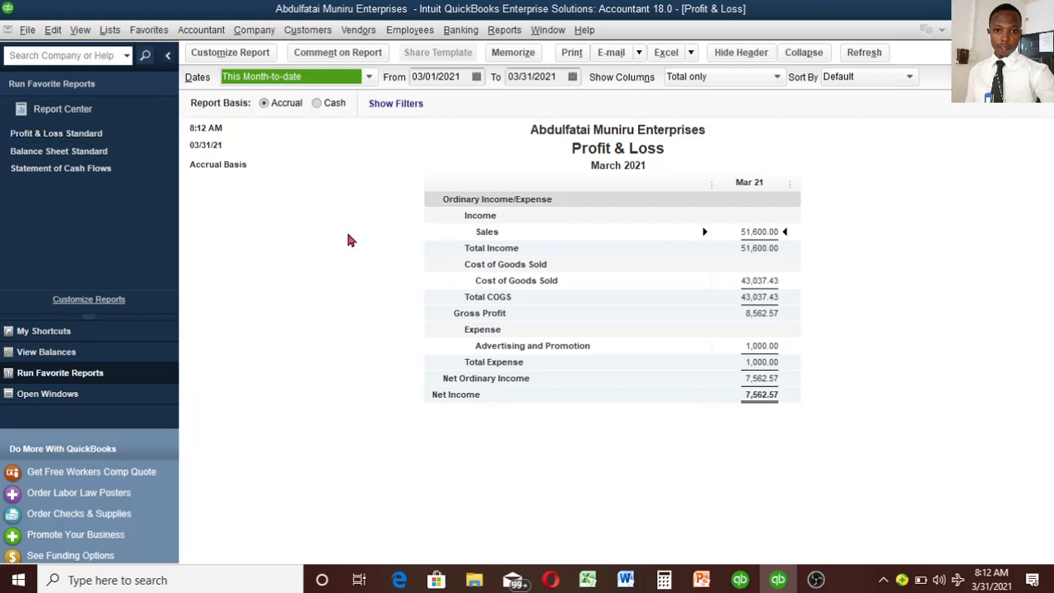
pyautogui.moveTo(311, 278)
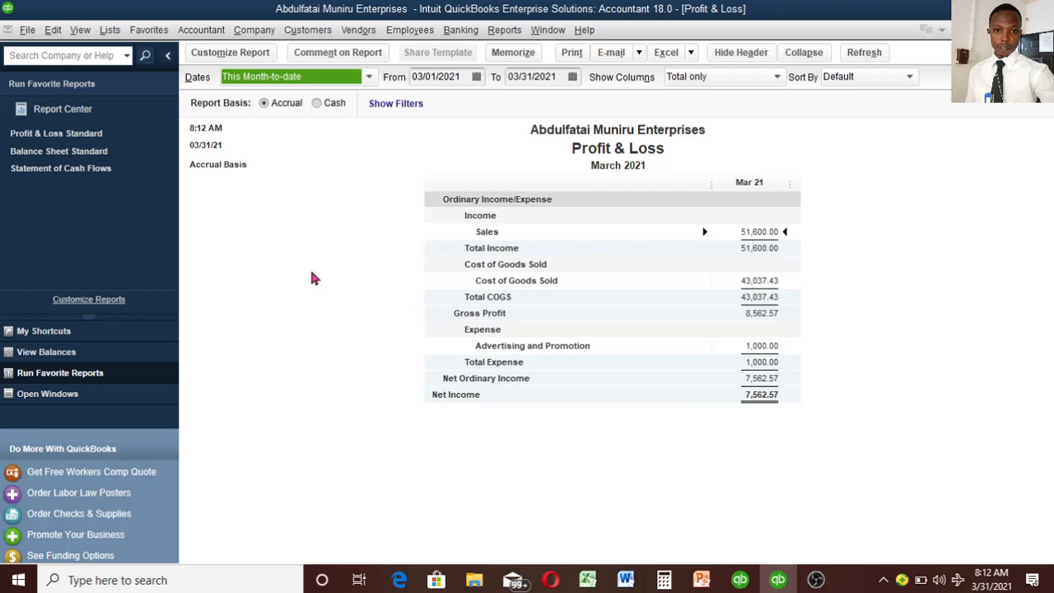
pyautogui.moveTo(794, 232)
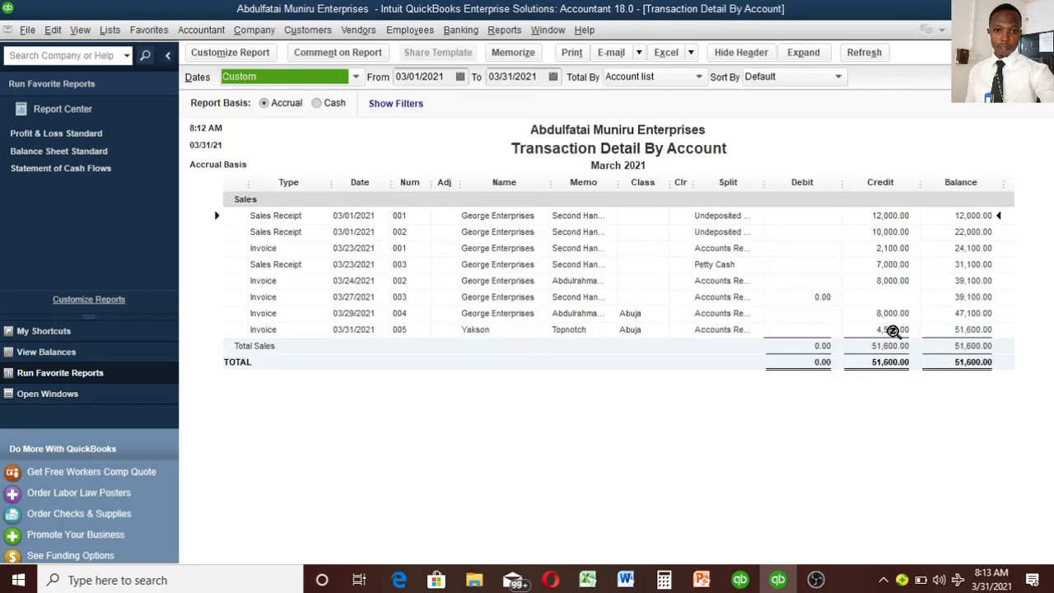
pyautogui.moveTo(908, 333)
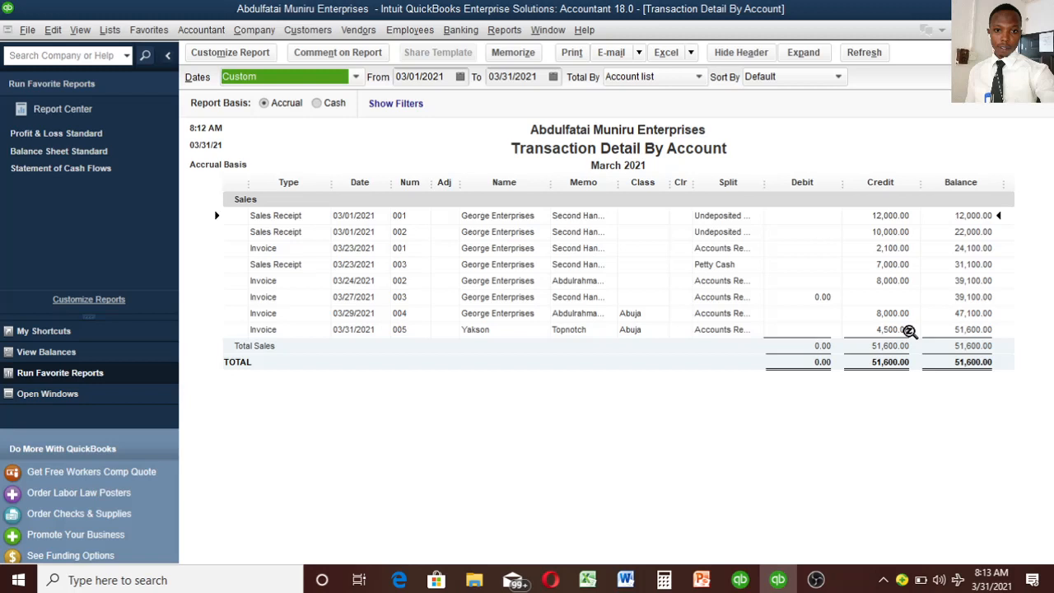
pyautogui.moveTo(881, 429)
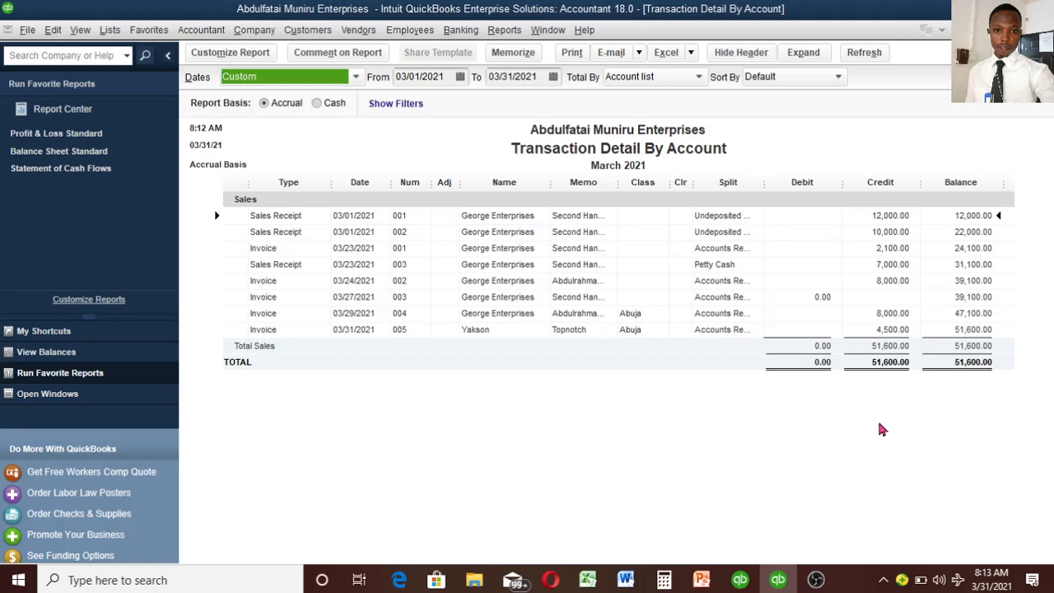
# - Switch from the sales detail report to the March 31, 2021 Balance Sheet (assets 81,162.57)
pyautogui.click(47, 392)
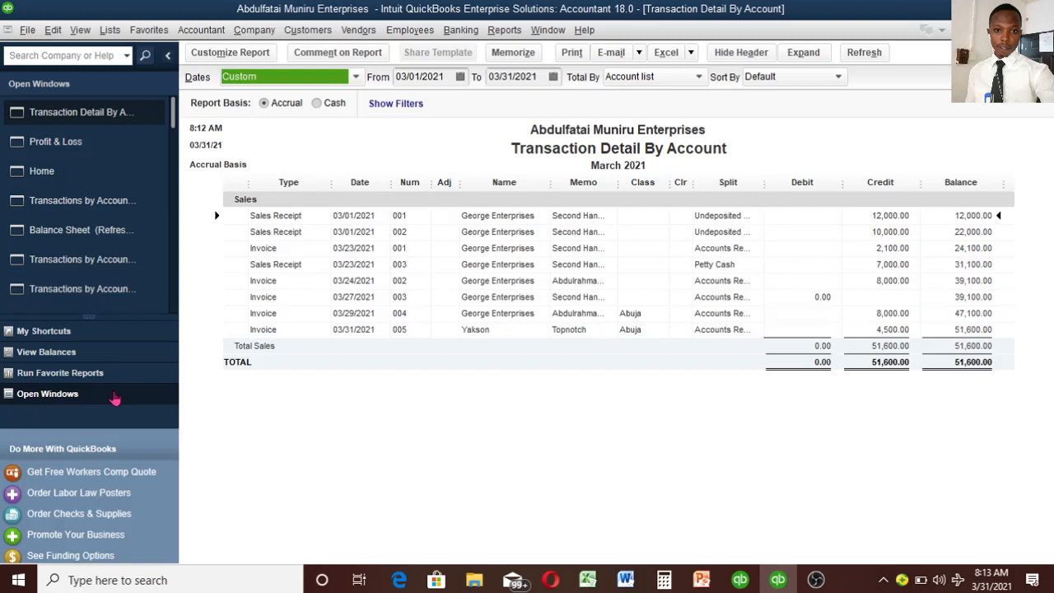
pyautogui.click(81, 229)
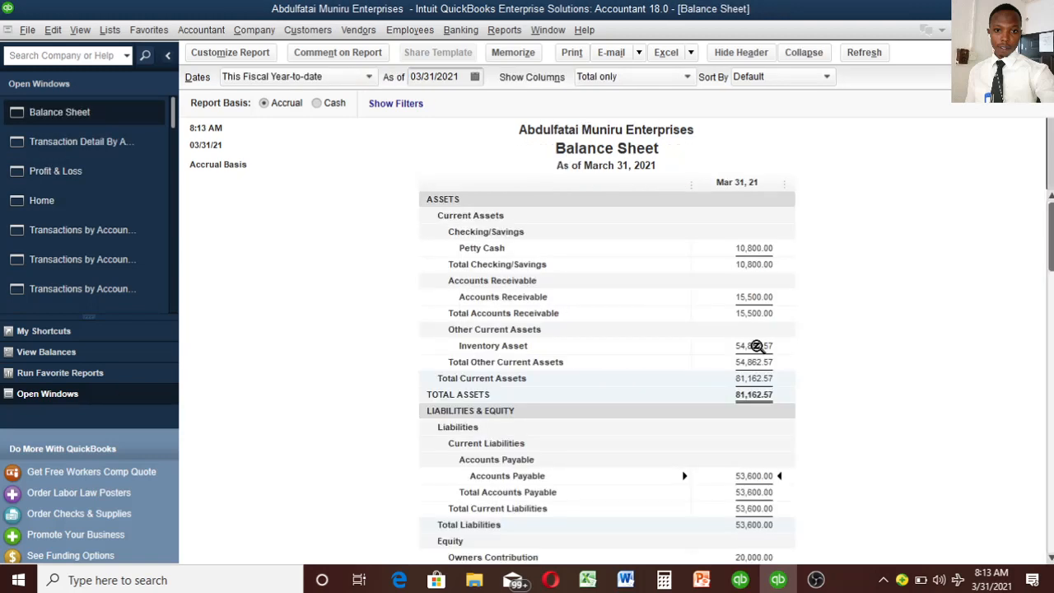